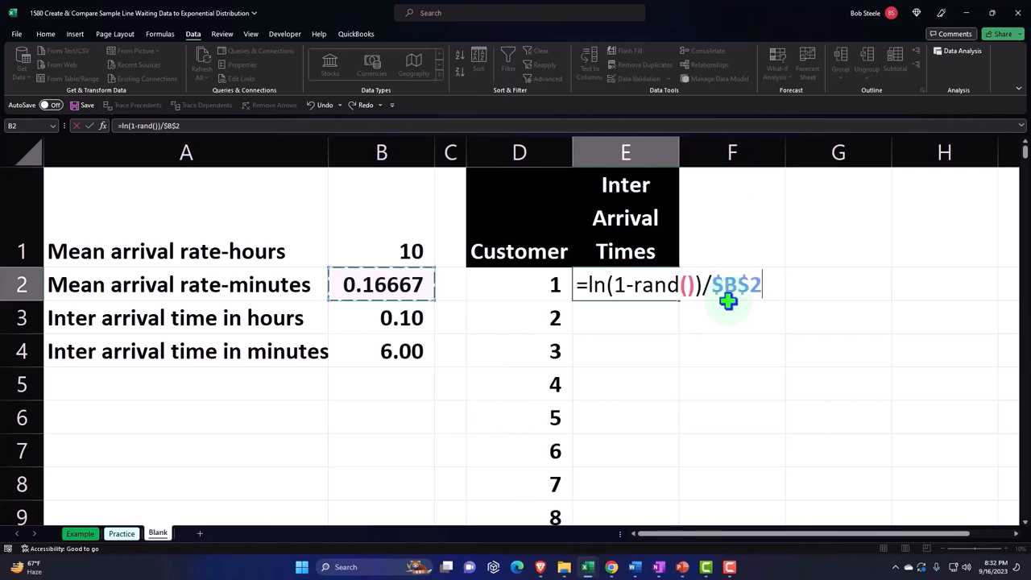
- Enter =ln(1-rand())/$B$2 in E2 as customer 1's inter-arrival time, triggering Excel's typo prompt
type(")")
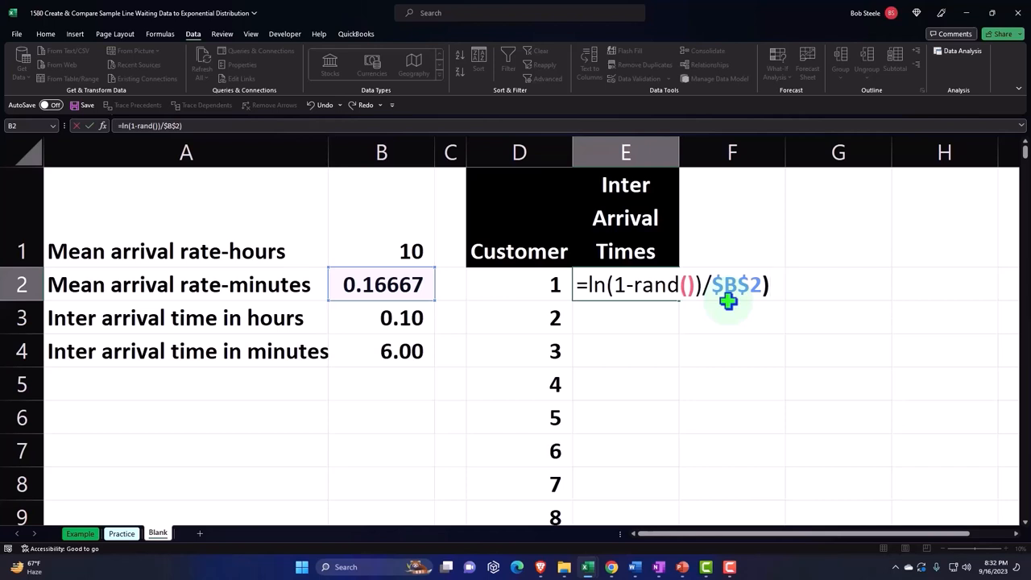
mouse_move(731, 316)
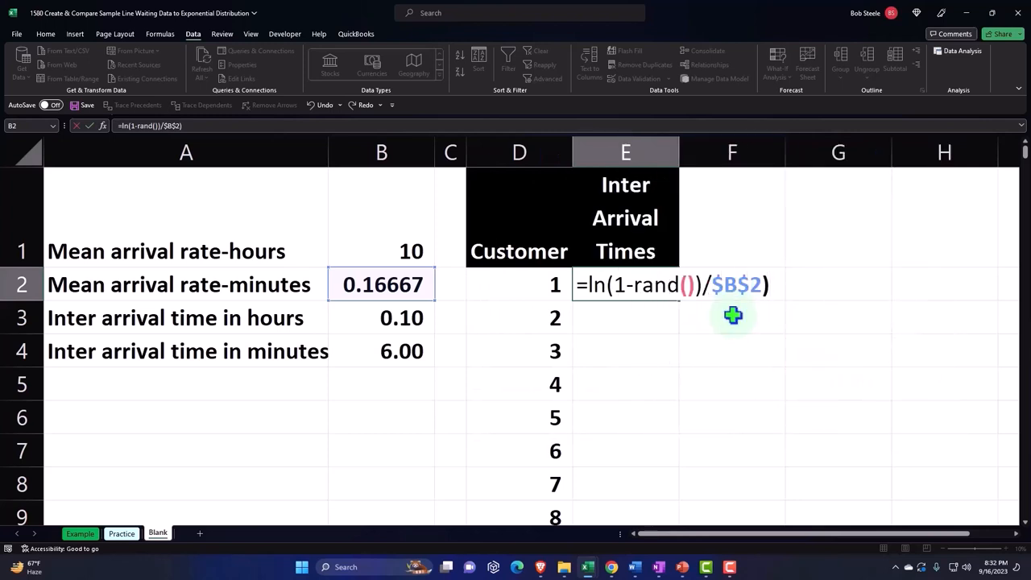
key("Enter")
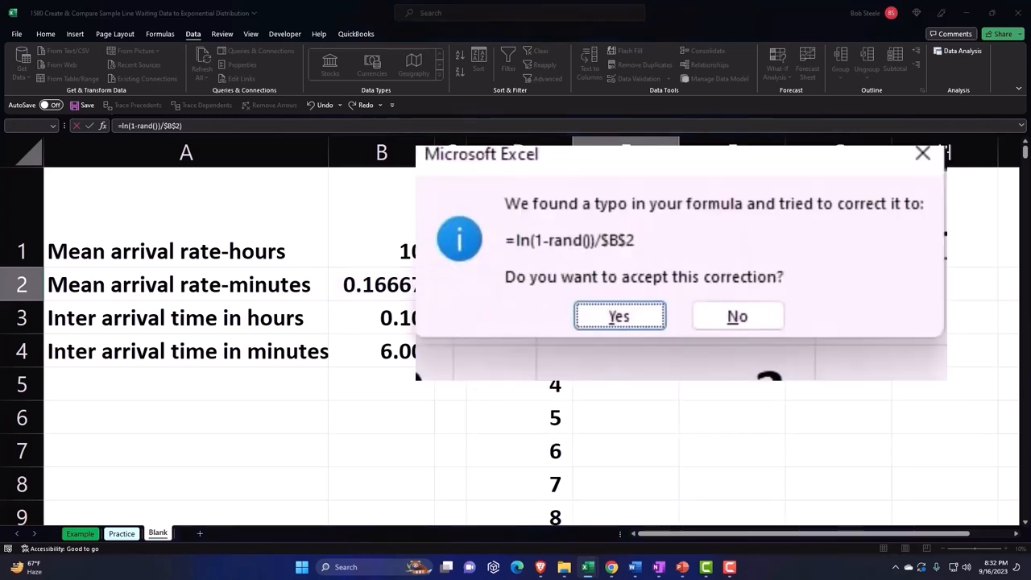
- Accept the correction, show two decimals and negate E2 to =-LN(1-RAND())/$B$2, giving a positive 11.10 minutes
left_click(620, 314)
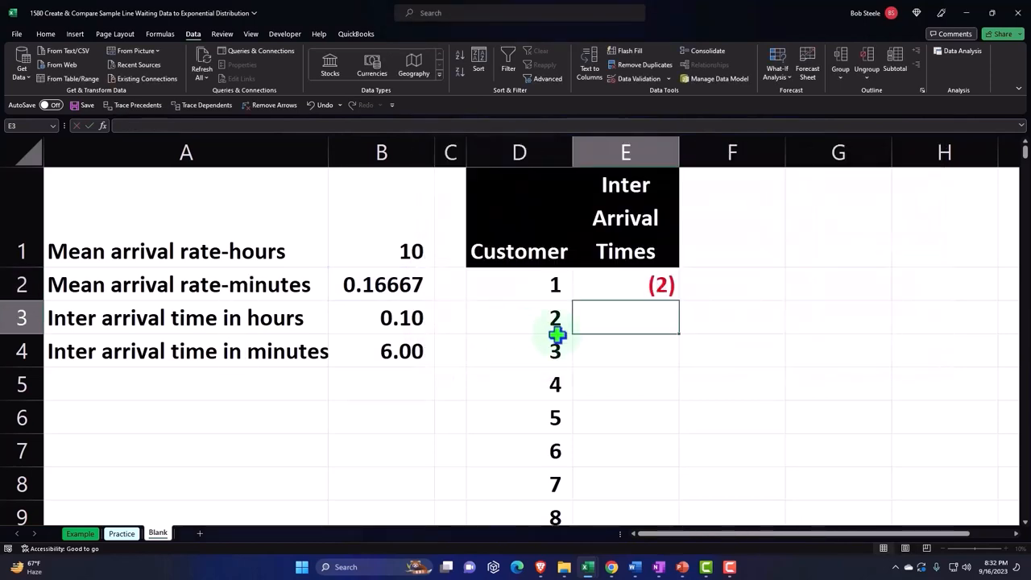
left_click(624, 283)
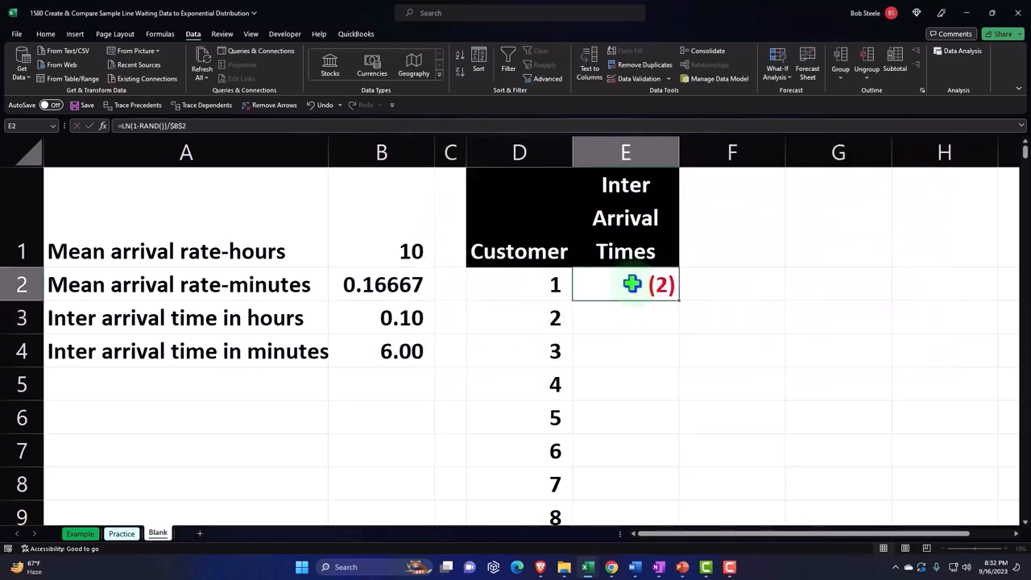
left_click(45, 34)
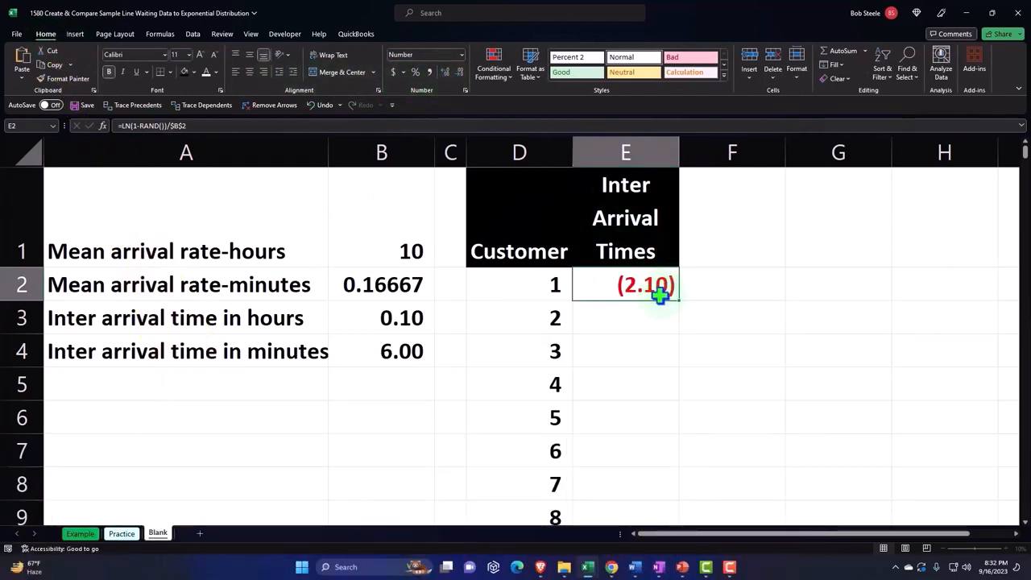
double_click(646, 283)
type("-")
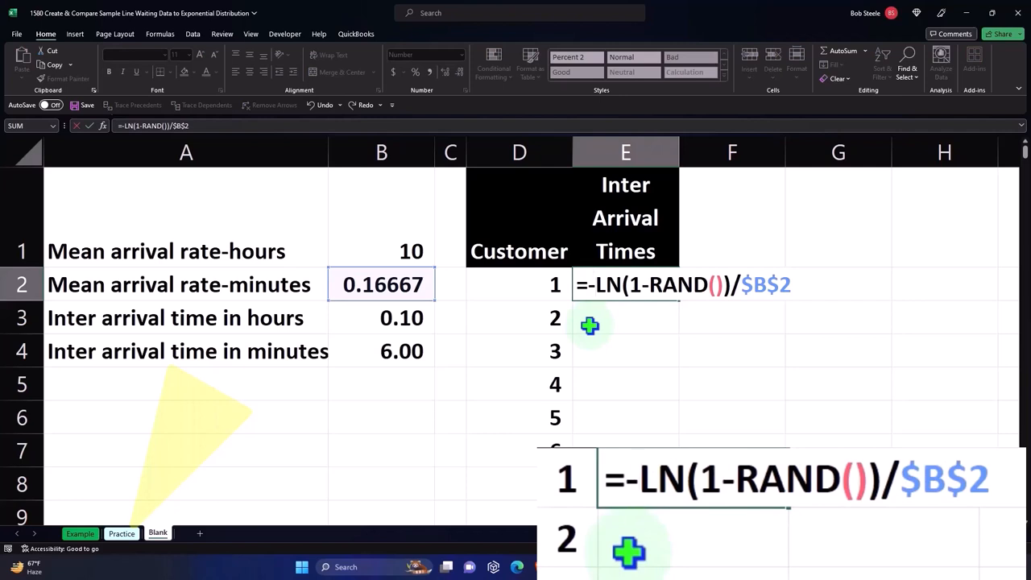
key("Enter")
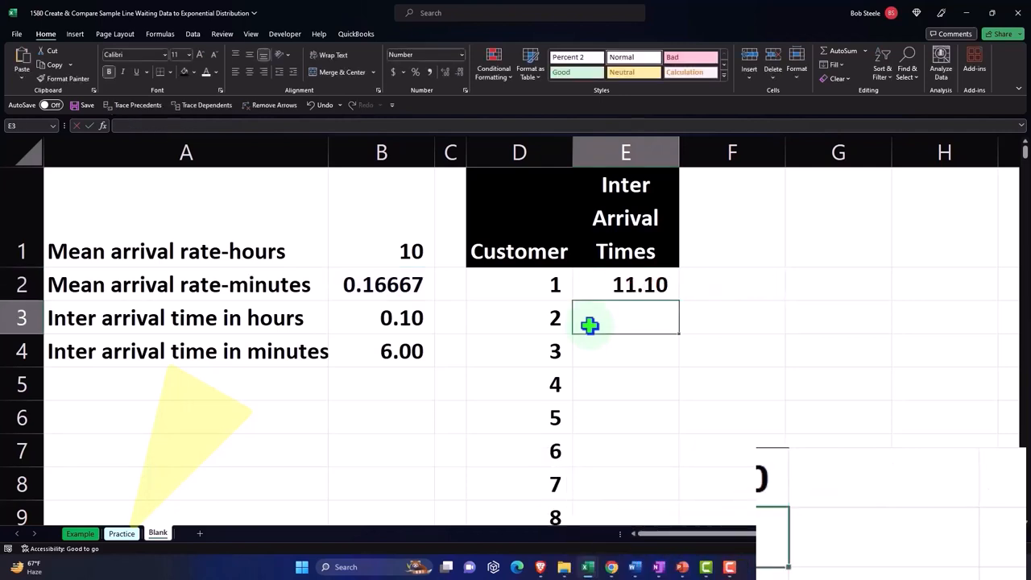
left_click(625, 283)
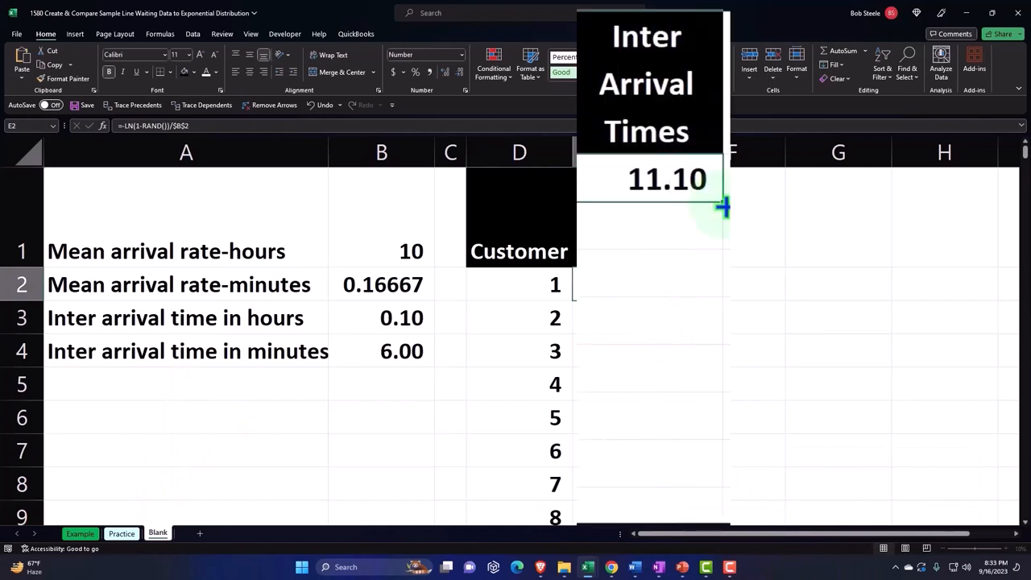
- Copy the inter-arrival formula down column E for customers 1 through 20 and review the random times
scroll("down", 3)
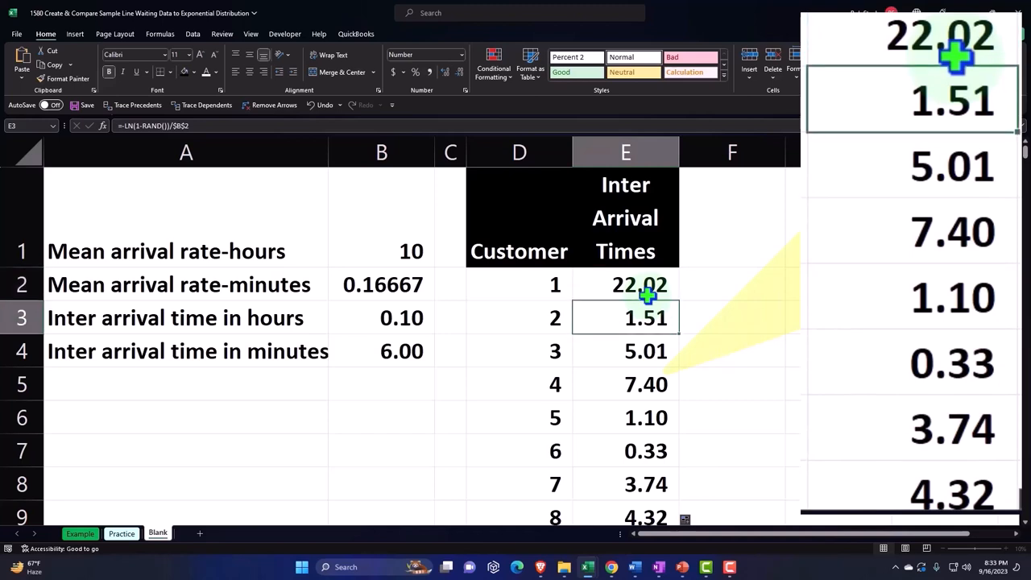
left_click(625, 418)
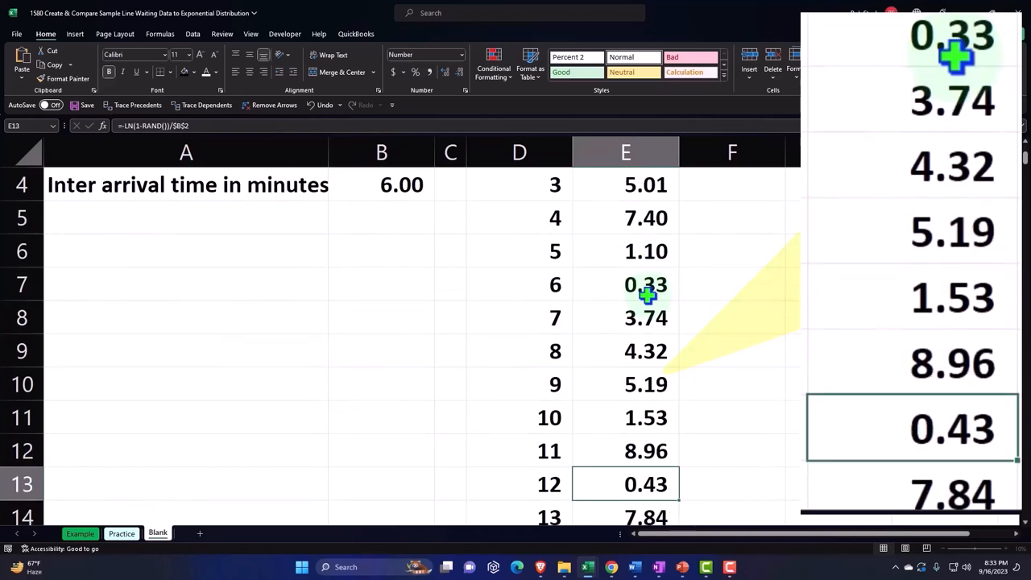
scroll("down", 3)
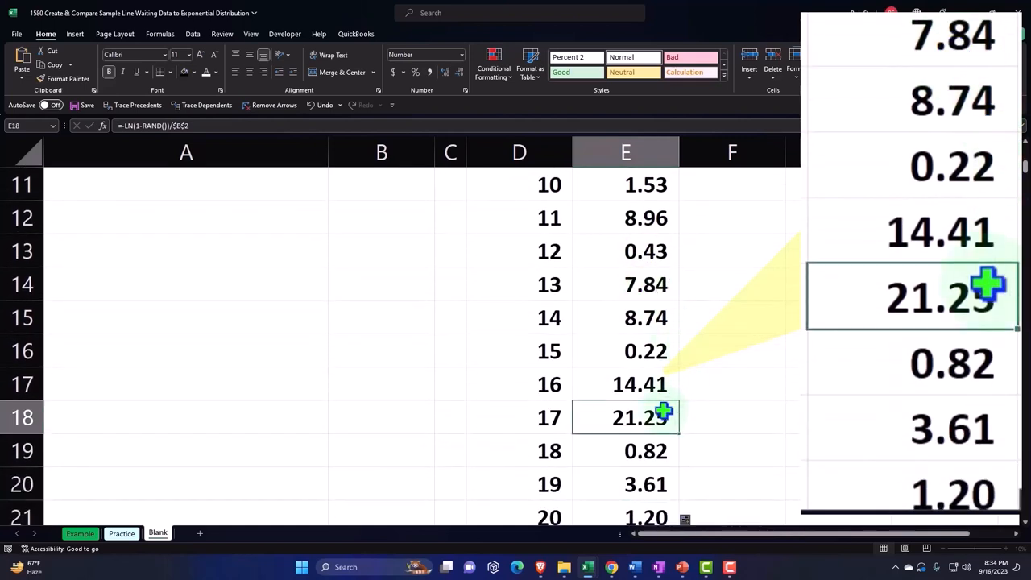
scroll("down", 3)
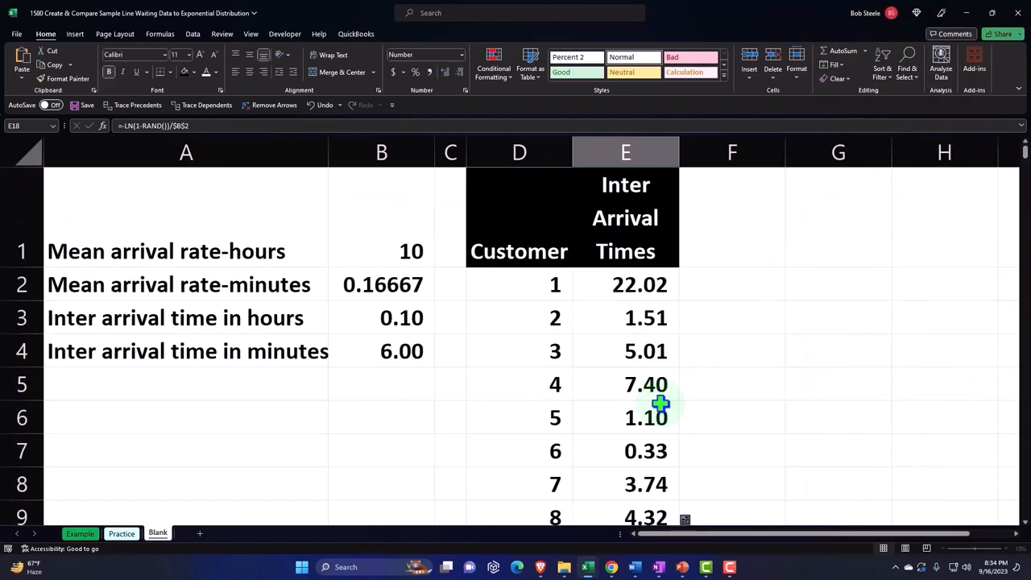
- Recalculate the random times (customer 1 now 7.31) and copy the Customer and Inter Arrival Times table in D:E
left_click(625, 284)
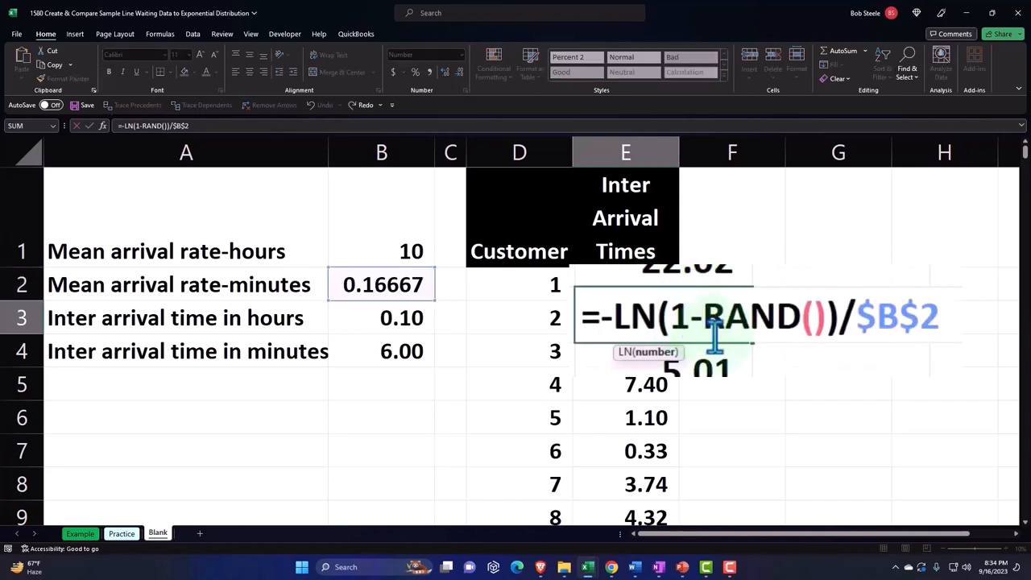
key("Enter")
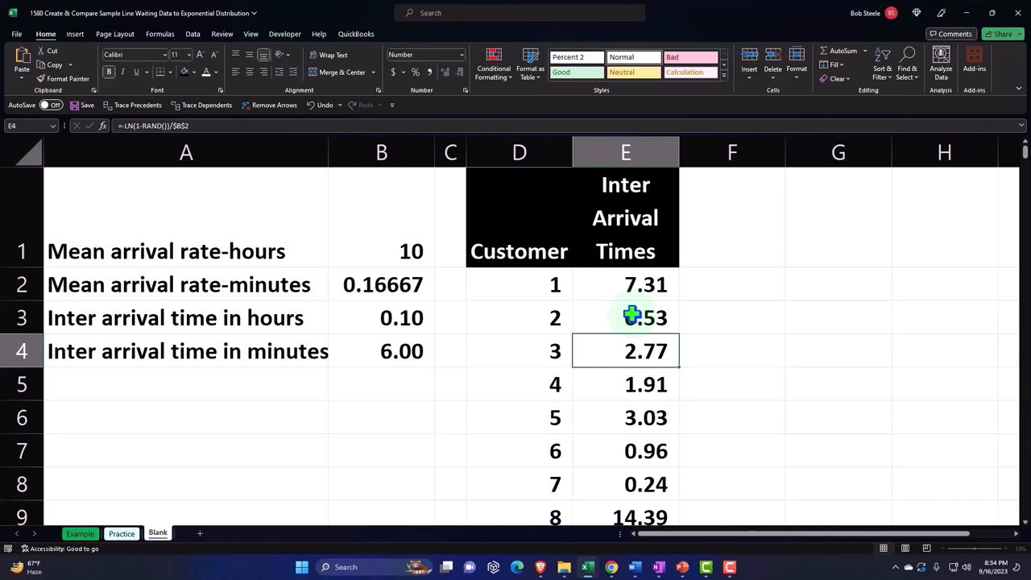
mouse_move(608, 252)
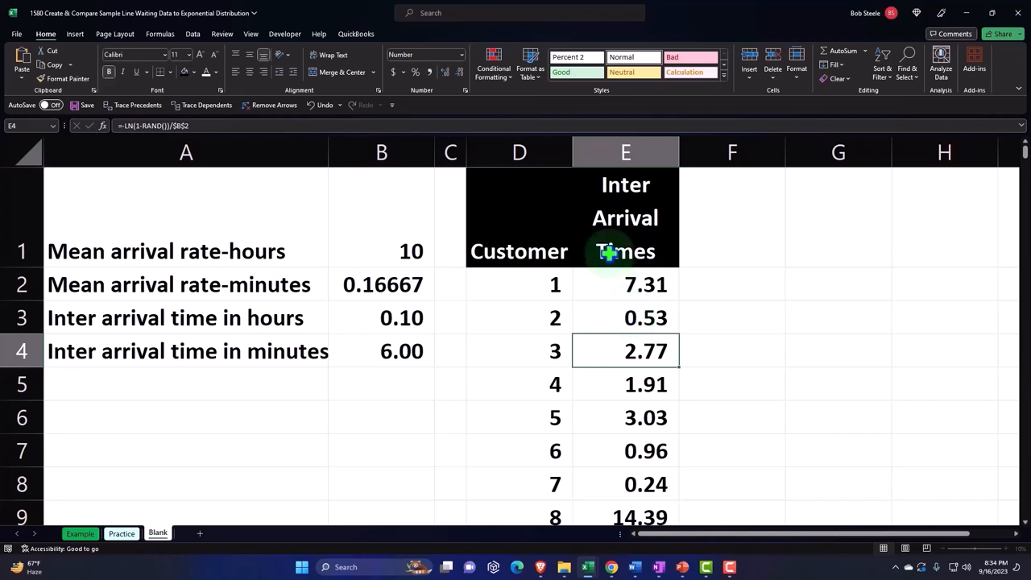
left_click(519, 151)
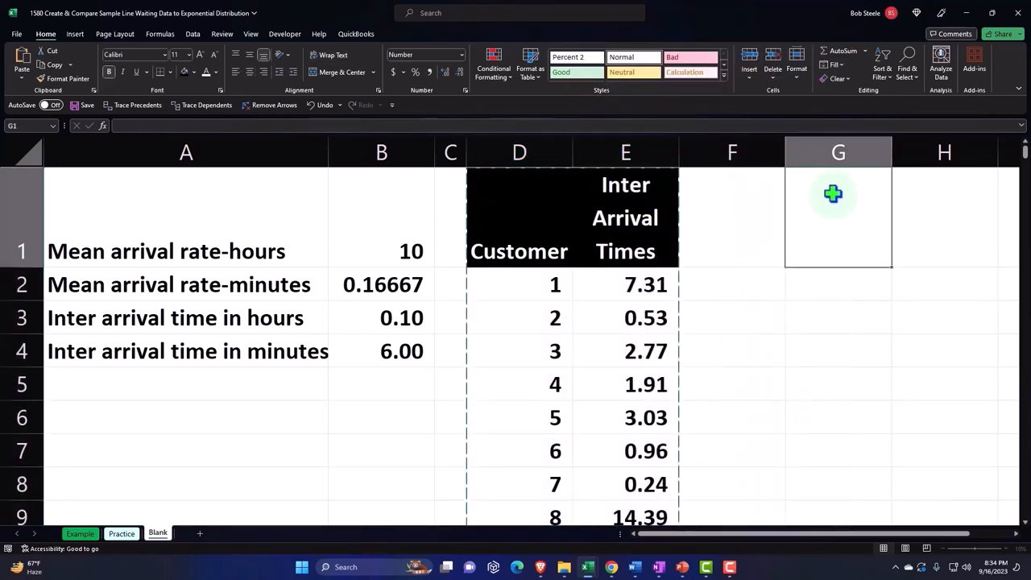
- Paste the table into G:H as values only with matching formatting, then narrow column F between the tables
right_click(833, 193)
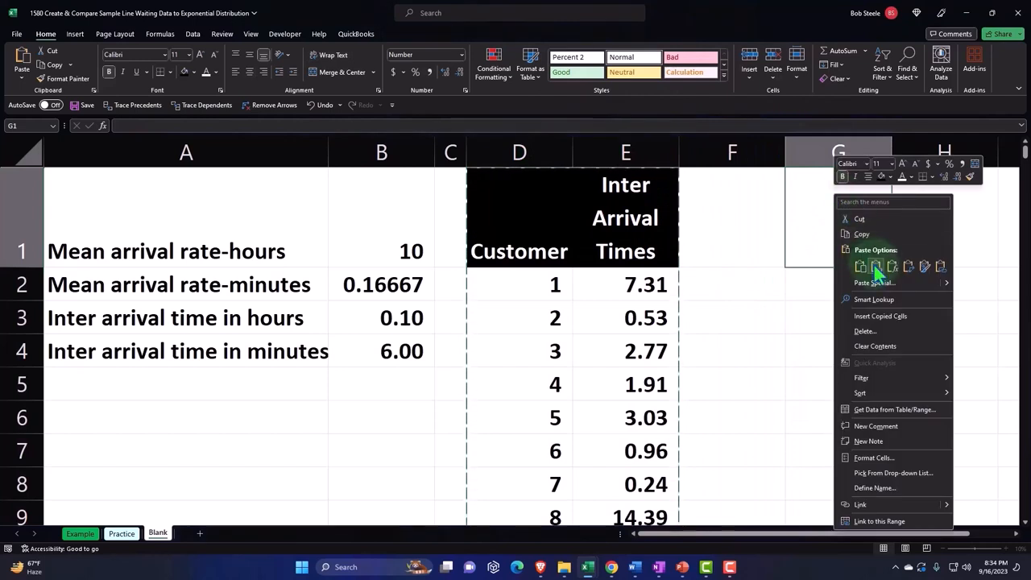
left_click(876, 266)
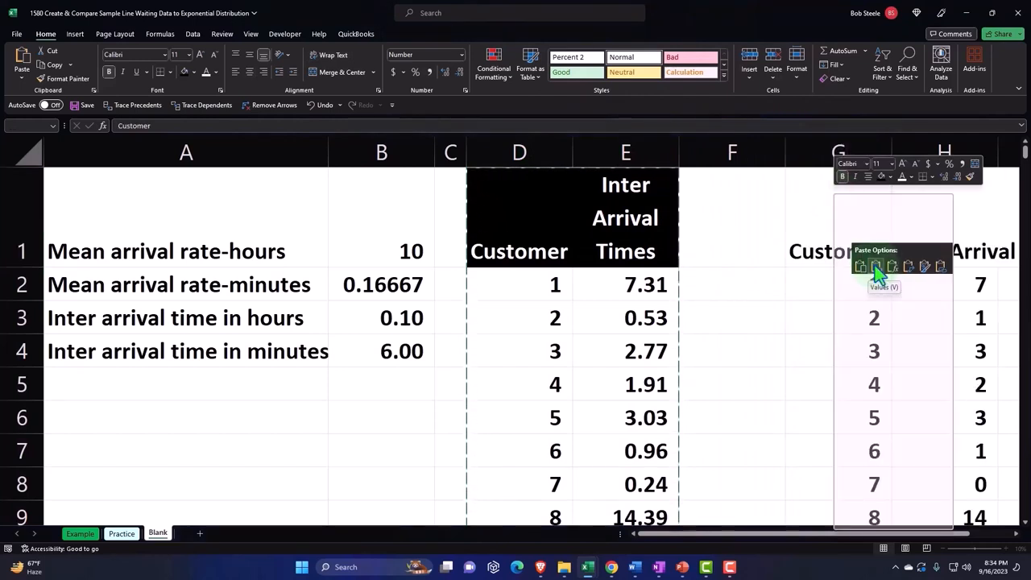
left_click(876, 266)
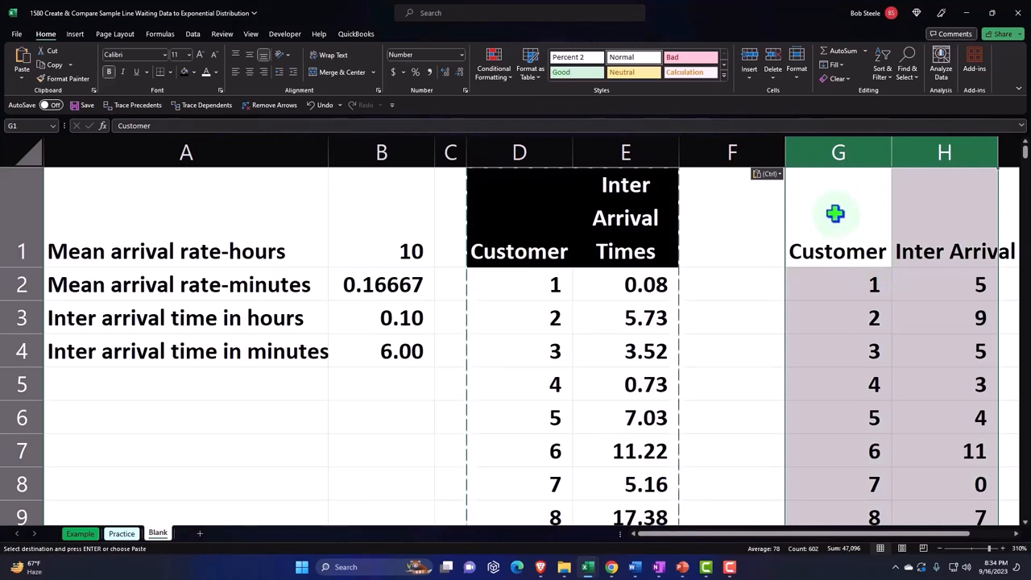
right_click(836, 213)
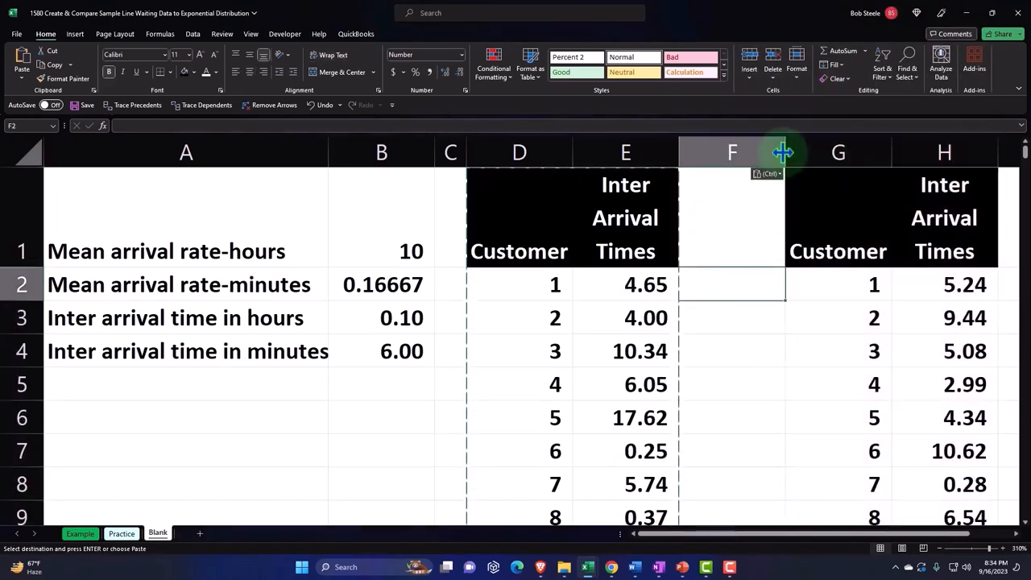
left_click_drag(786, 151, 696, 151)
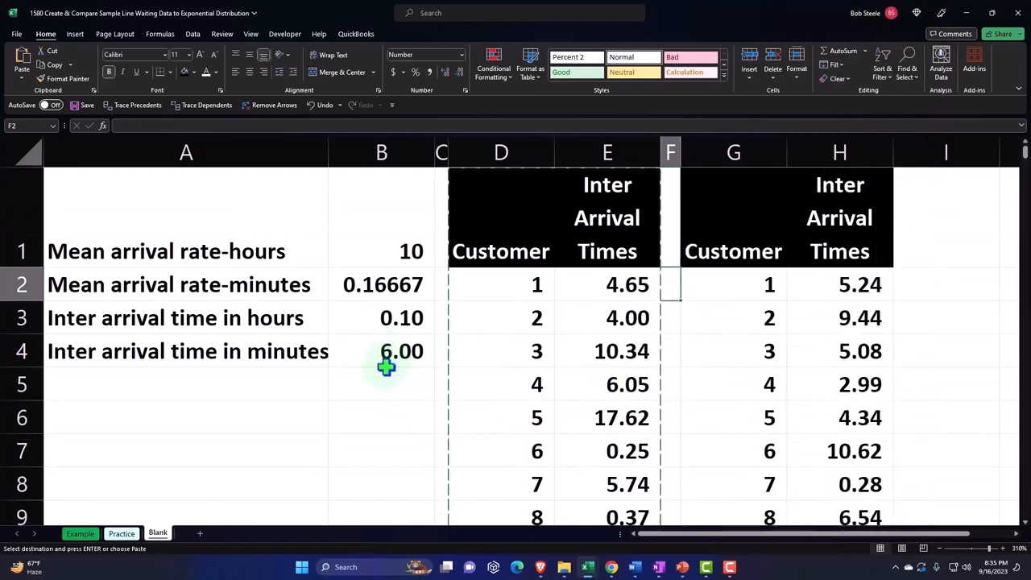
- Label A6 Mean and put =AVERAGE(H2:H301) in B6, returning 6.49 minutes
left_click(161, 415)
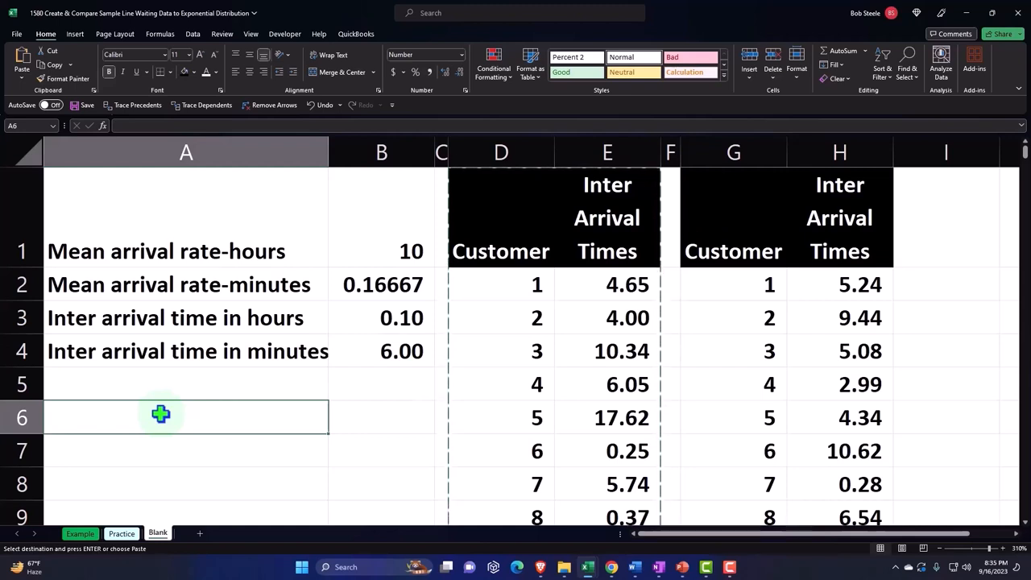
type("Mean")
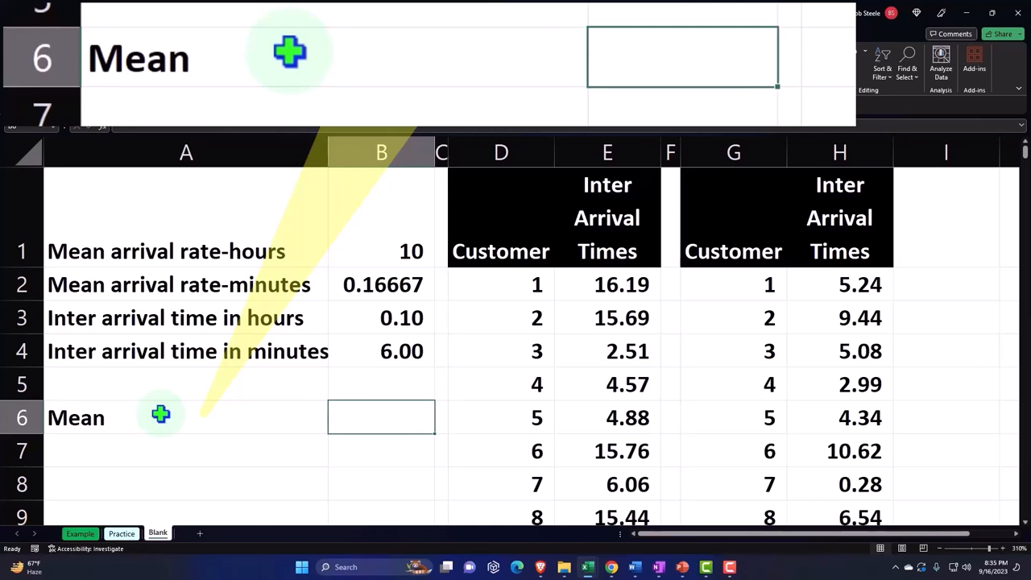
type("=average(D6")
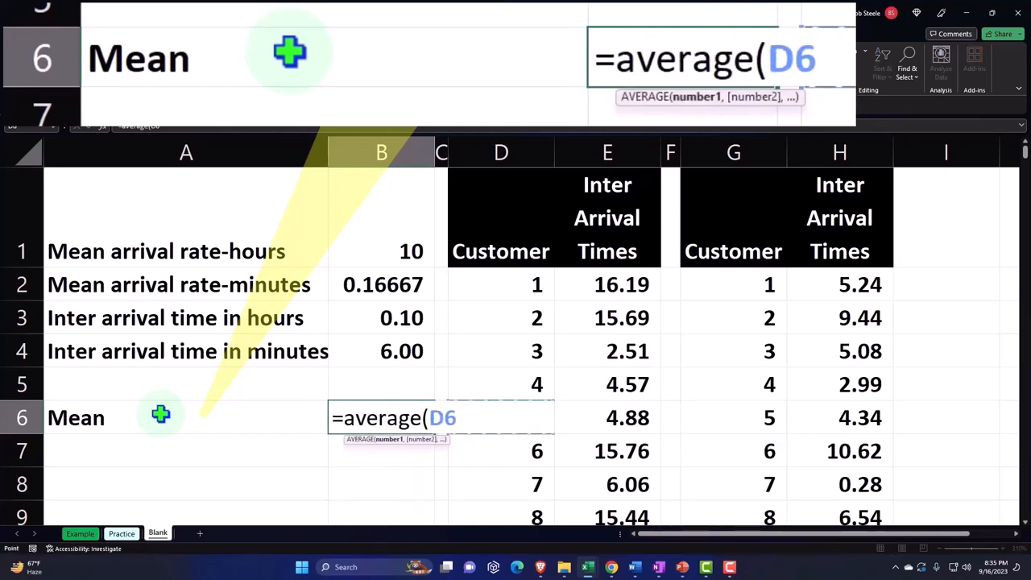
left_click(839, 283)
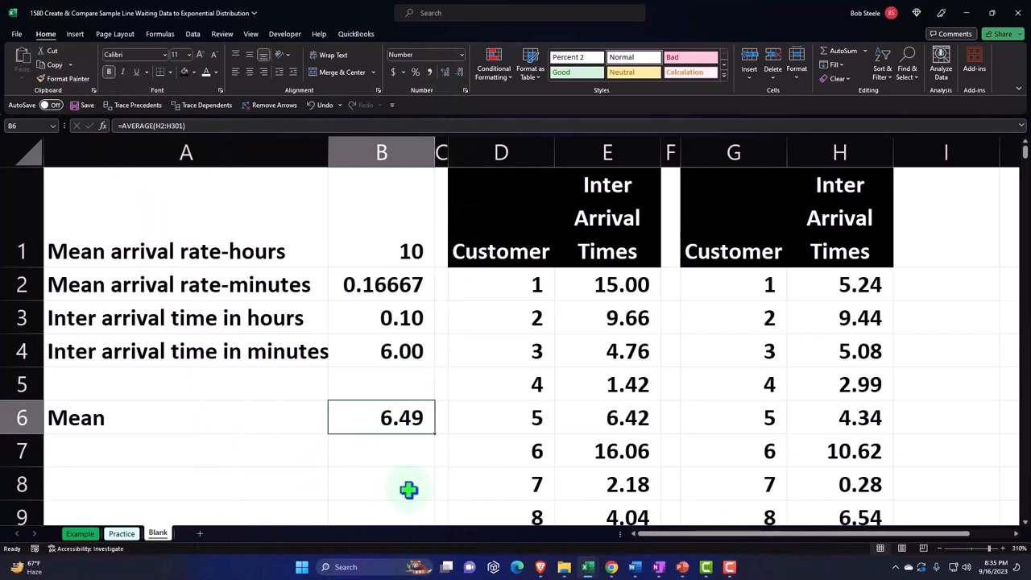
left_click(733, 418)
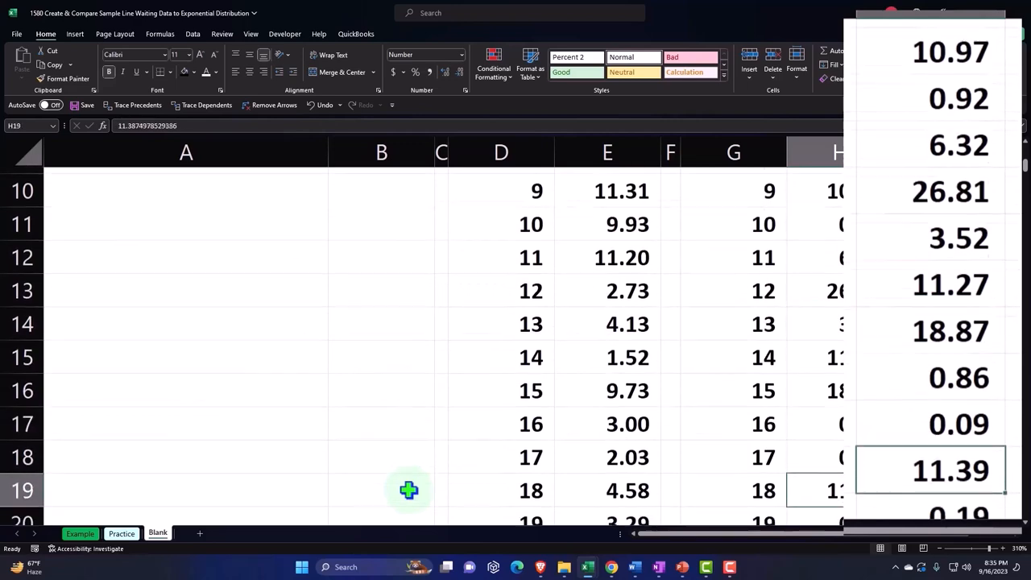
- Select the pasted Inter Arrival Times column from H1 down to customer 300 (0.90 minutes)
scroll("down", 3)
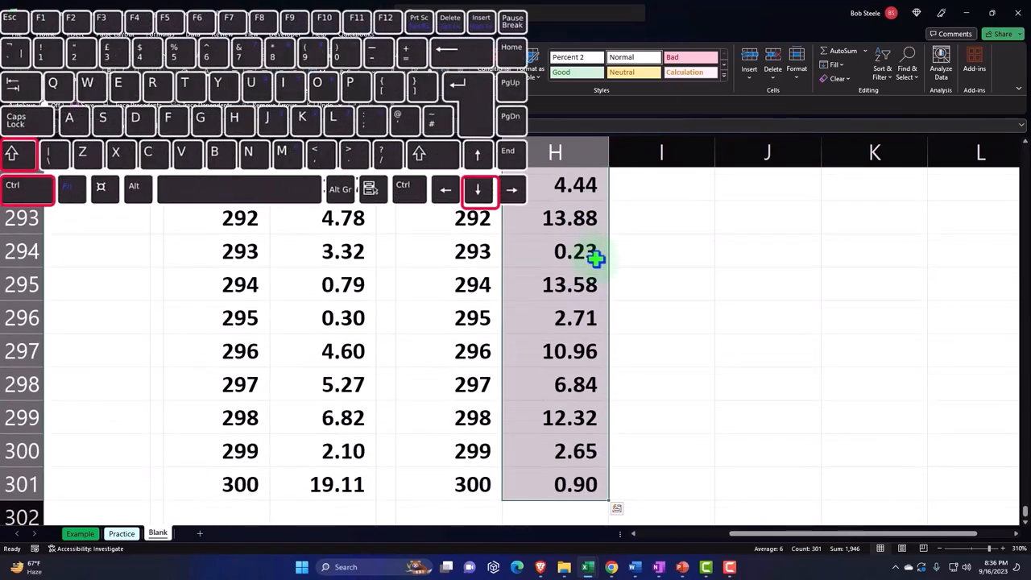
mouse_move(699, 303)
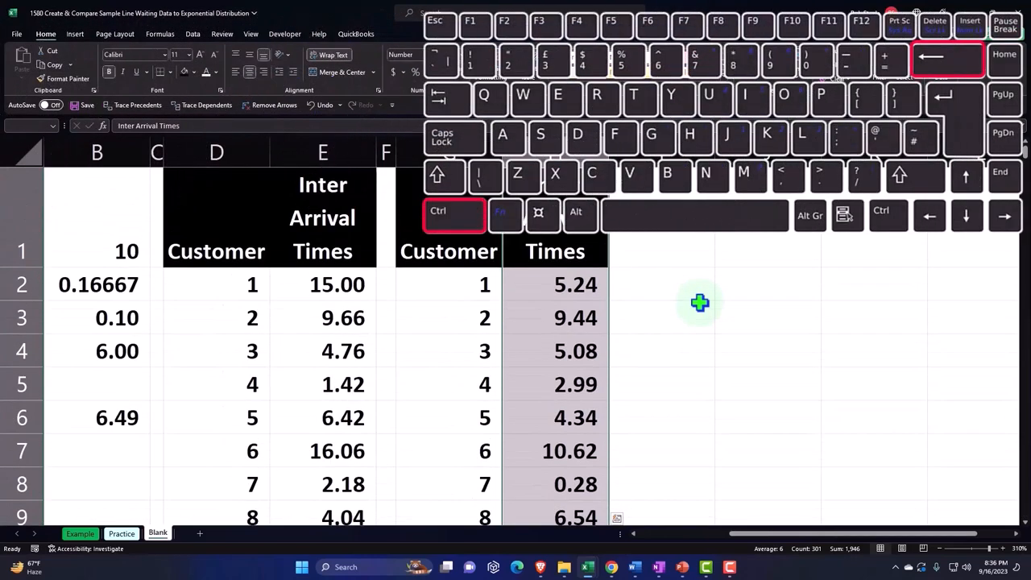
- Insert a Histogram statistical chart of the column H inter-arrival times
left_click(74, 33)
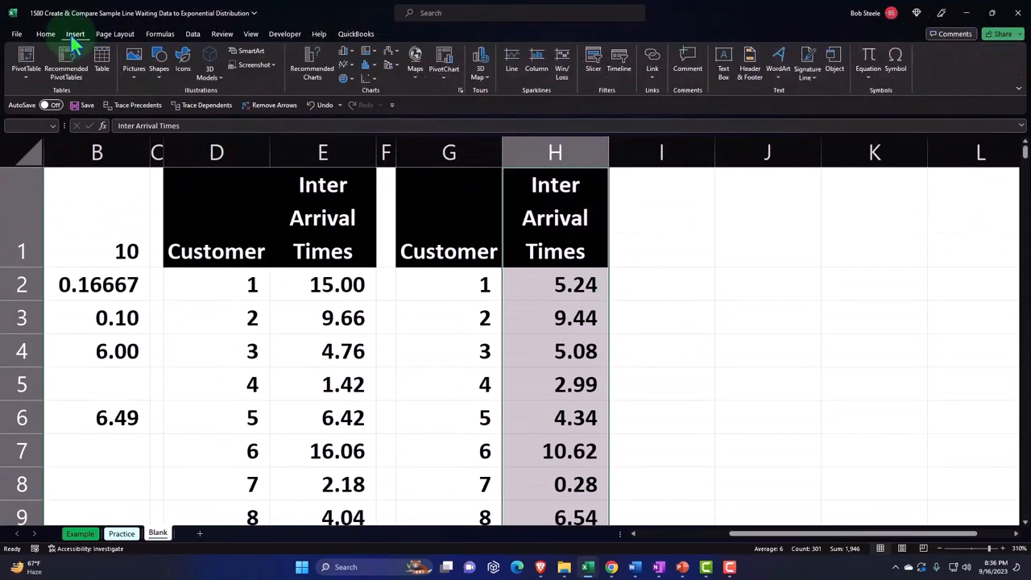
mouse_move(367, 78)
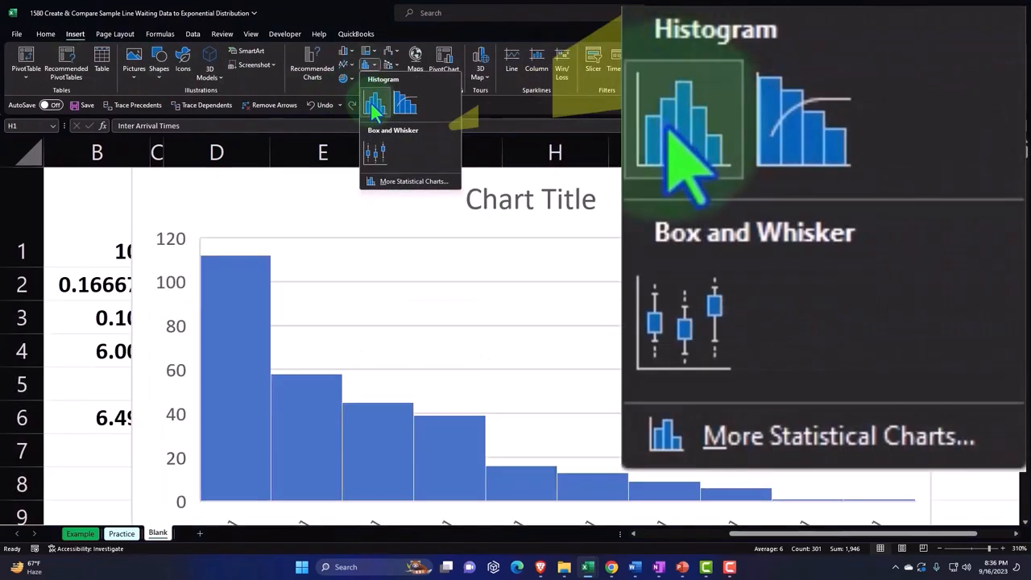
left_click(374, 103)
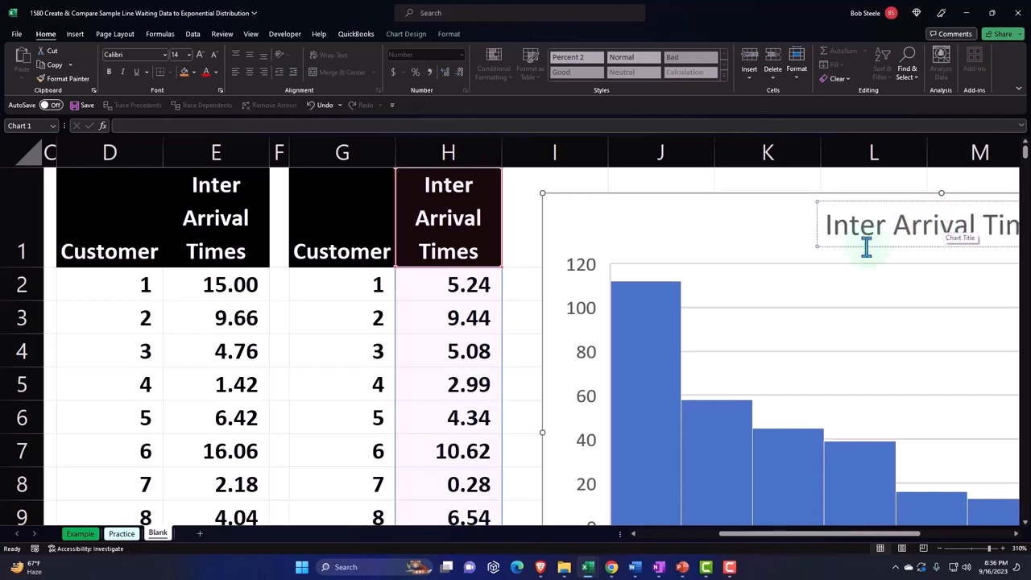
- Title the histogram Inter Arrival Times, check its 3-minute bins from 0.02 to 30.02 and move it out to column P
scroll("right", 3)
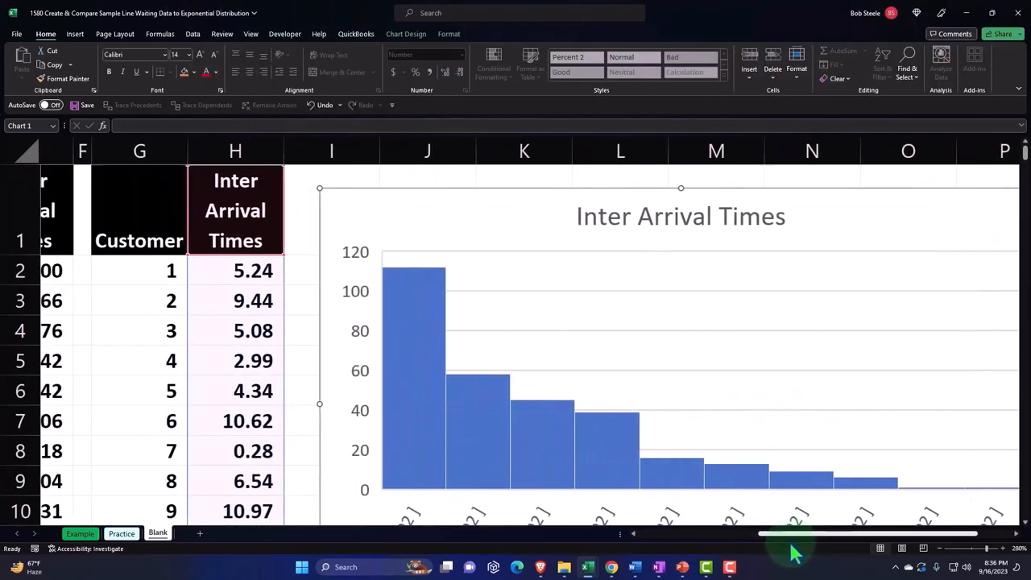
scroll("down", 3)
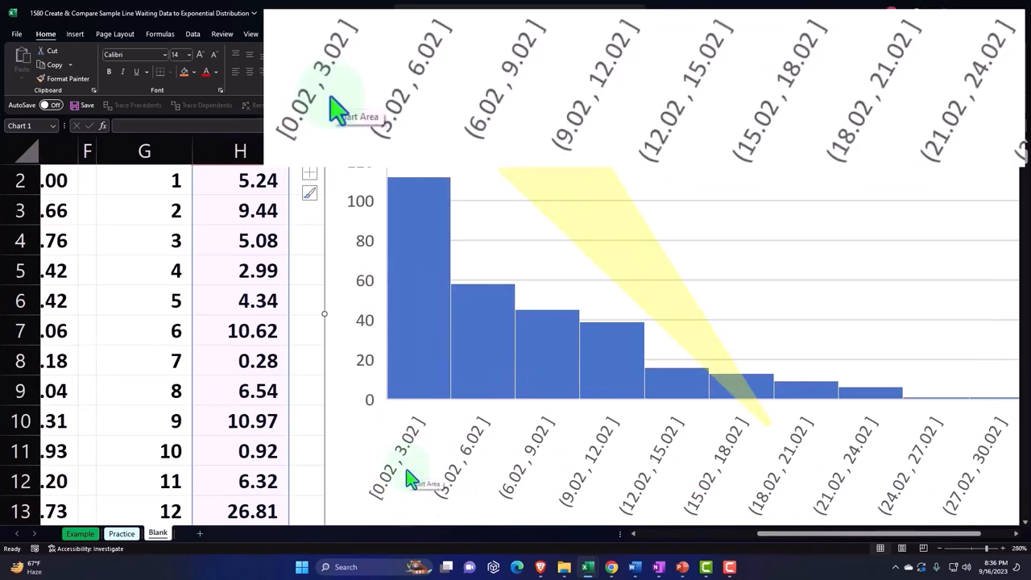
mouse_move(709, 155)
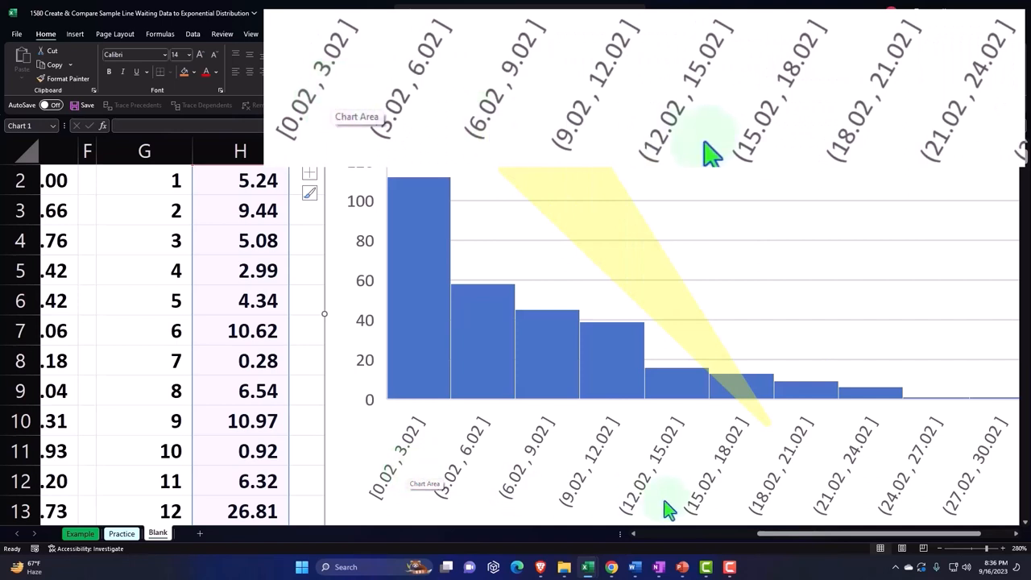
mouse_move(838, 512)
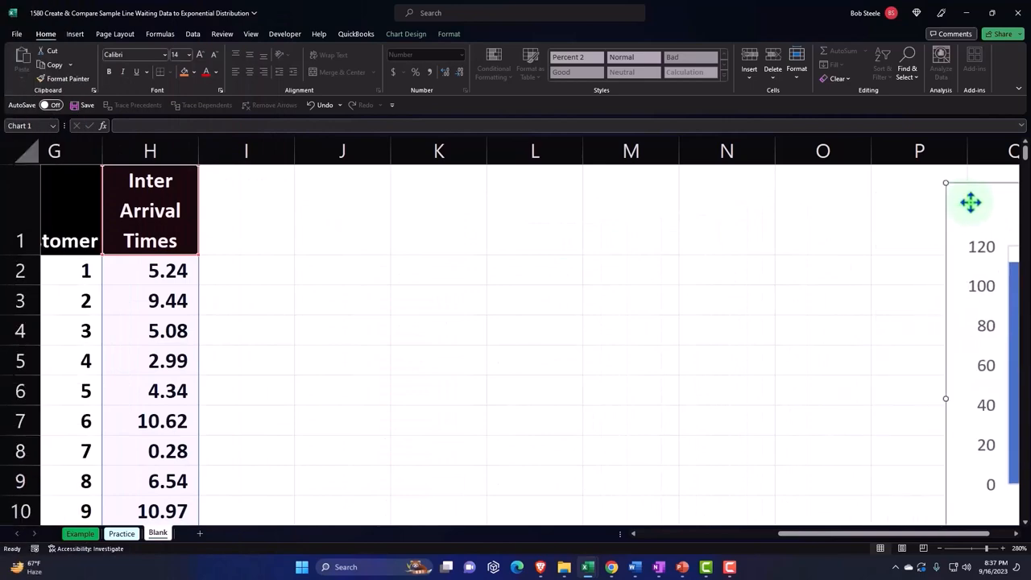
- Add Bens and Frequency headers in J1:K1 with black fill, white bold wrapped text, and bin values 0, 1, 2
scroll("left", 3)
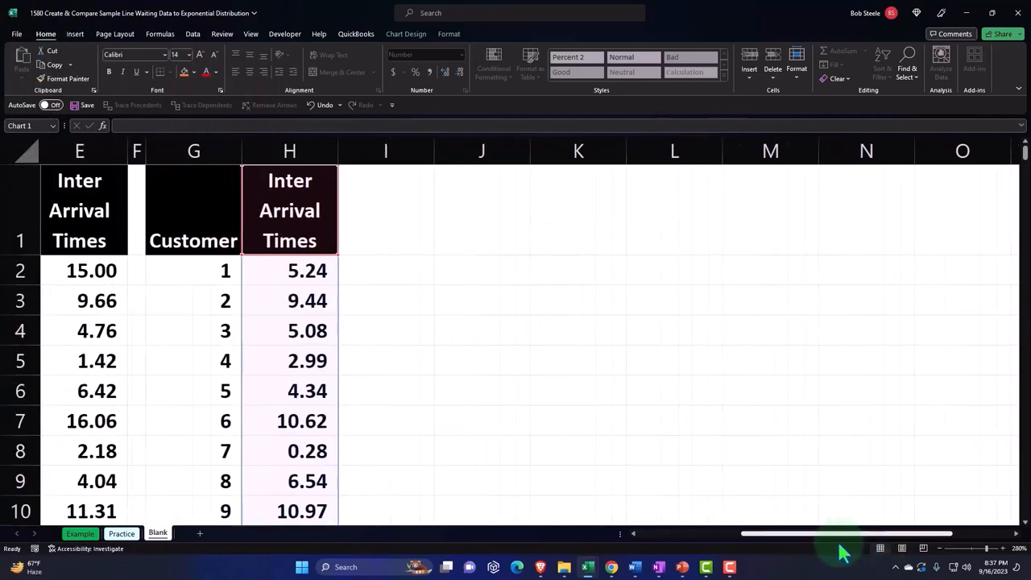
scroll("left", 3)
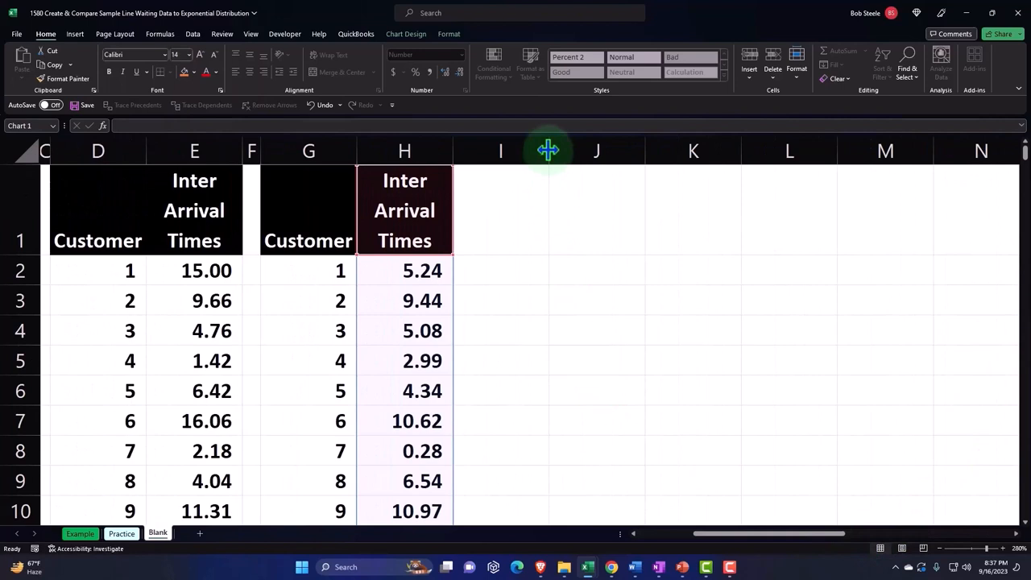
left_click_drag(564, 151, 471, 151)
type("Bens")
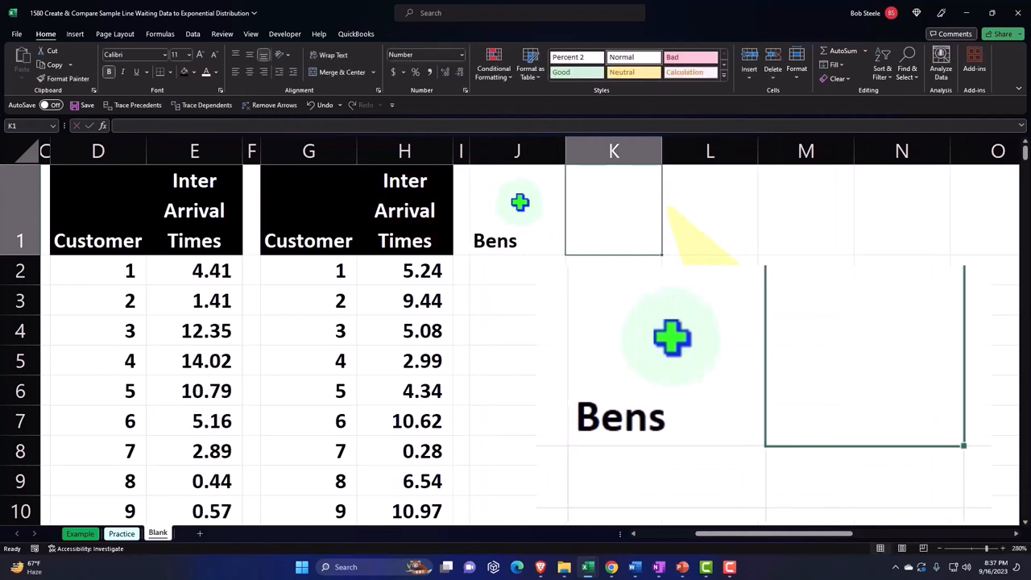
type("Frequency")
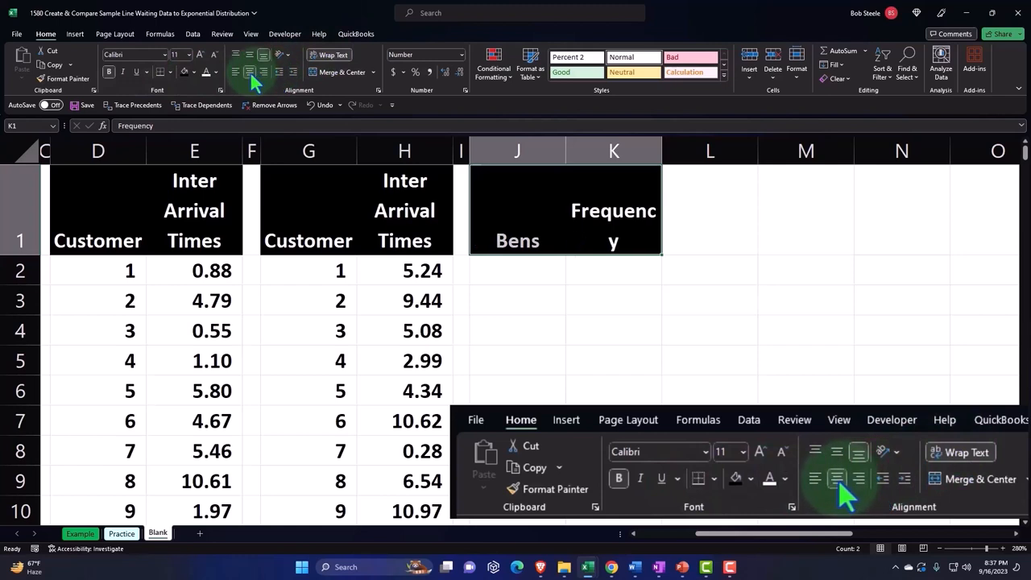
left_click(517, 271)
type("0")
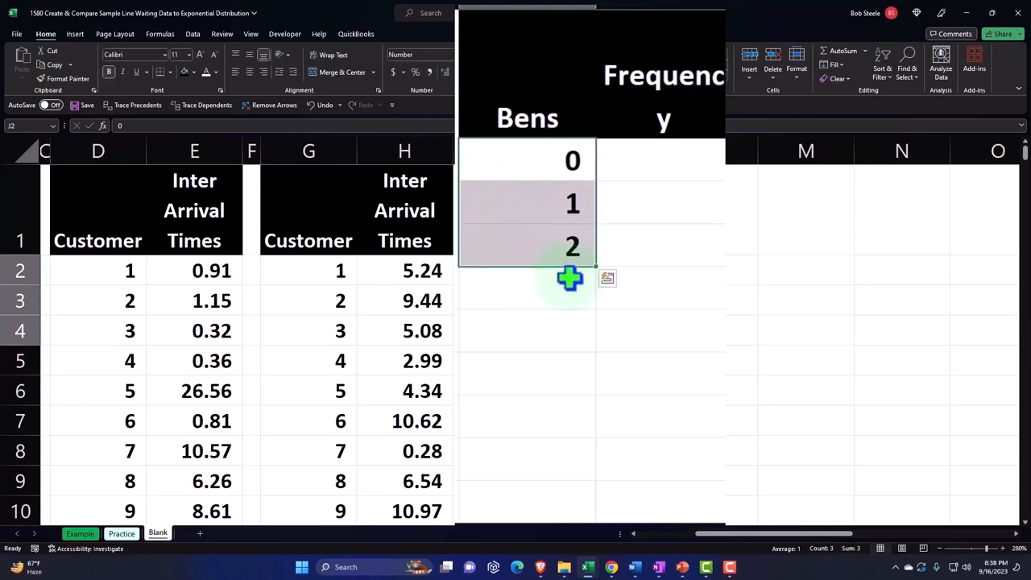
mouse_move(593, 271)
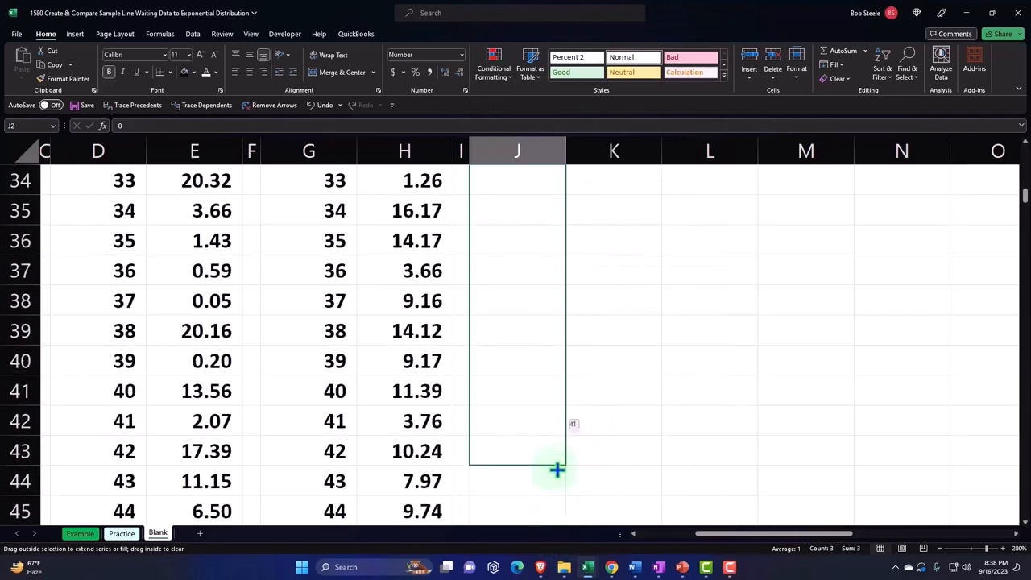
- Extend the 0, 1, 2 series down column J to list bins 0 through 40
left_click_drag(557, 470, 648, 426)
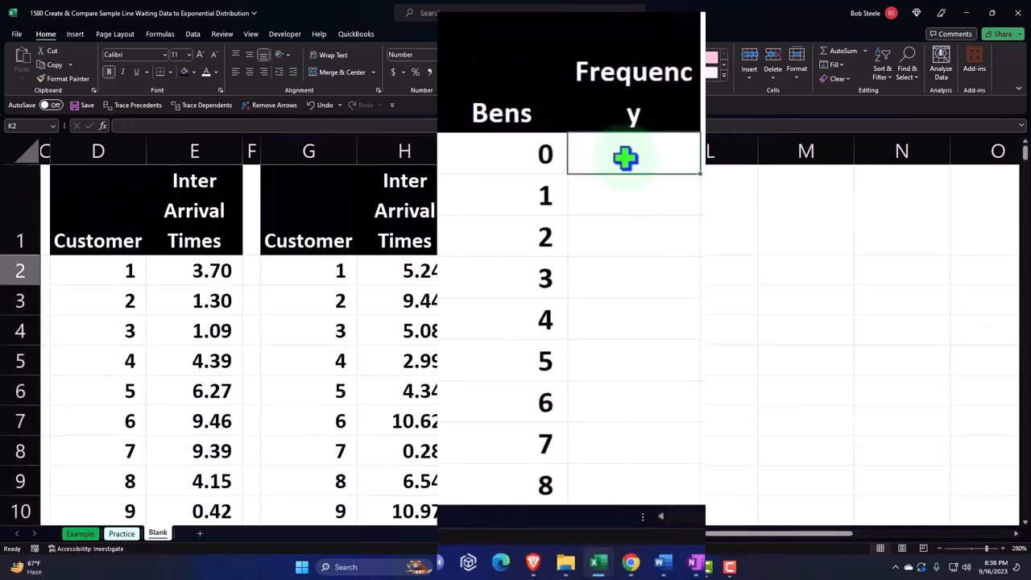
mouse_move(328, 293)
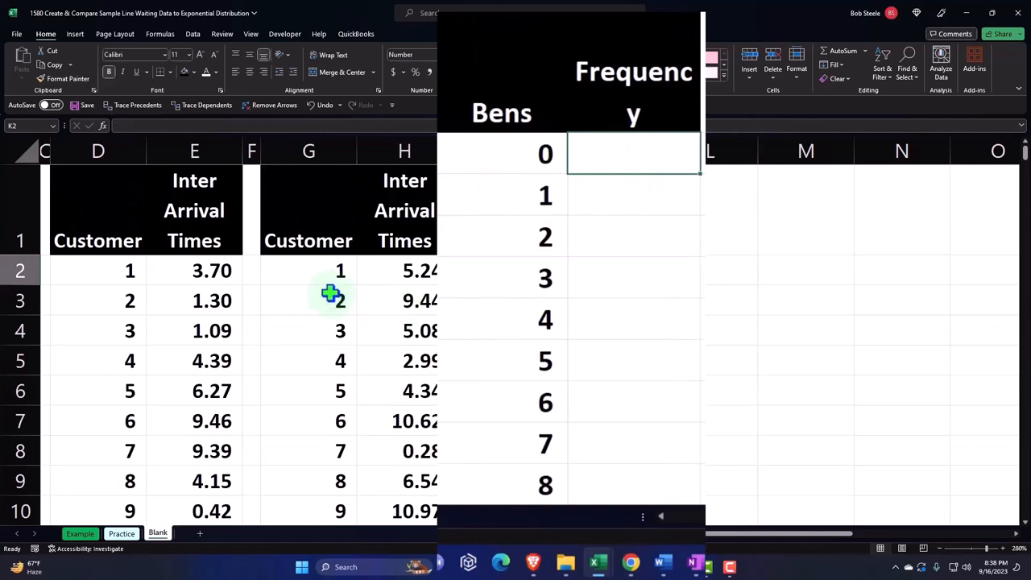
mouse_move(416, 312)
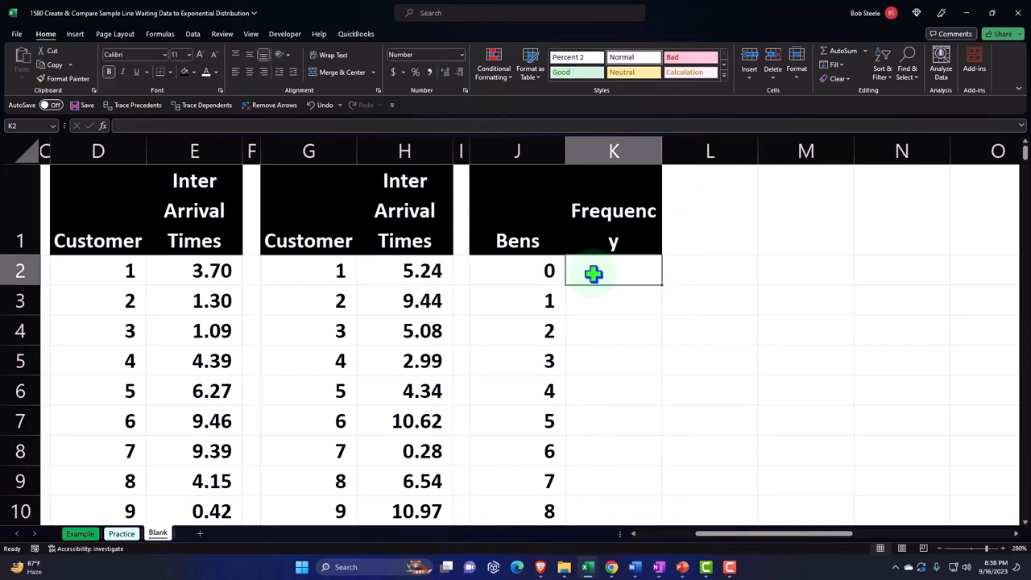
- Enter =FREQUENCY in K2 with inter-arrival times from H2 as data and bins from J2
type("=")
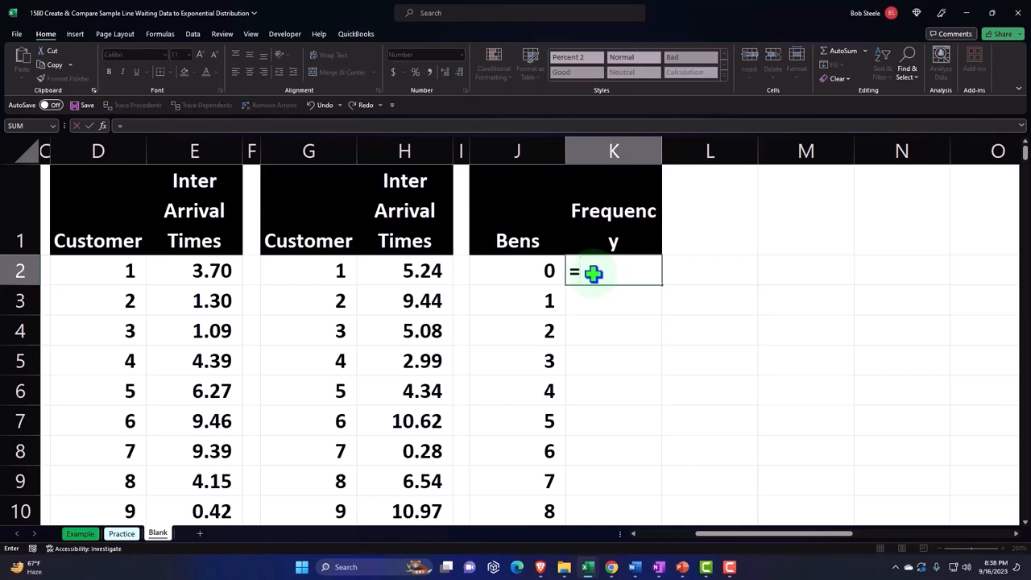
type("FREQUENCY(")
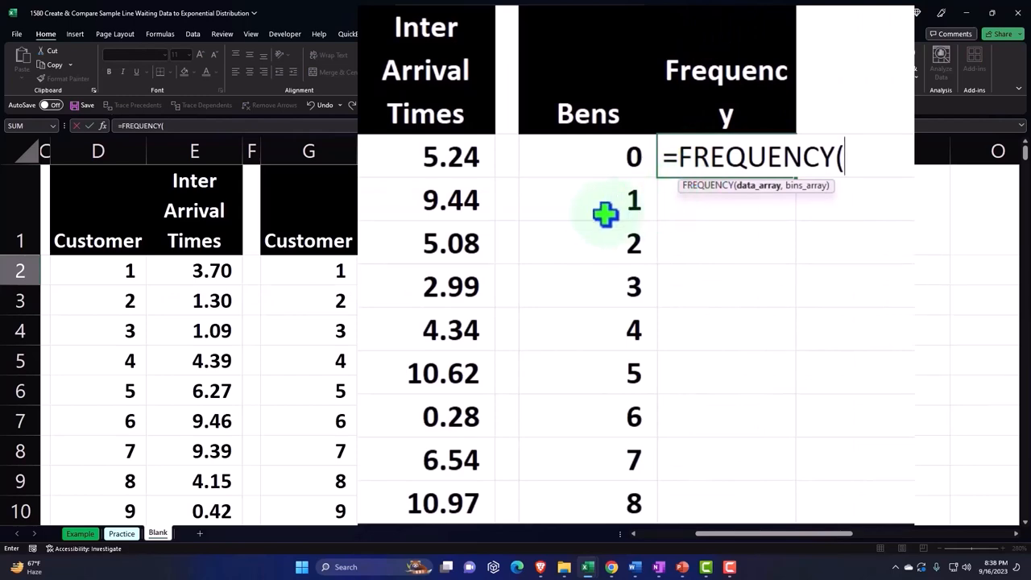
left_click(445, 158)
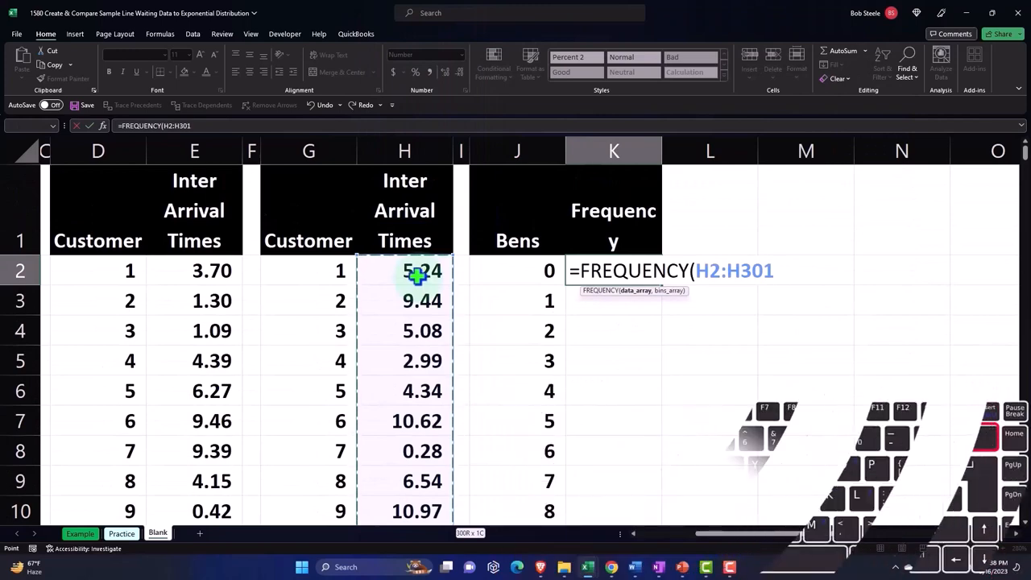
type(",")
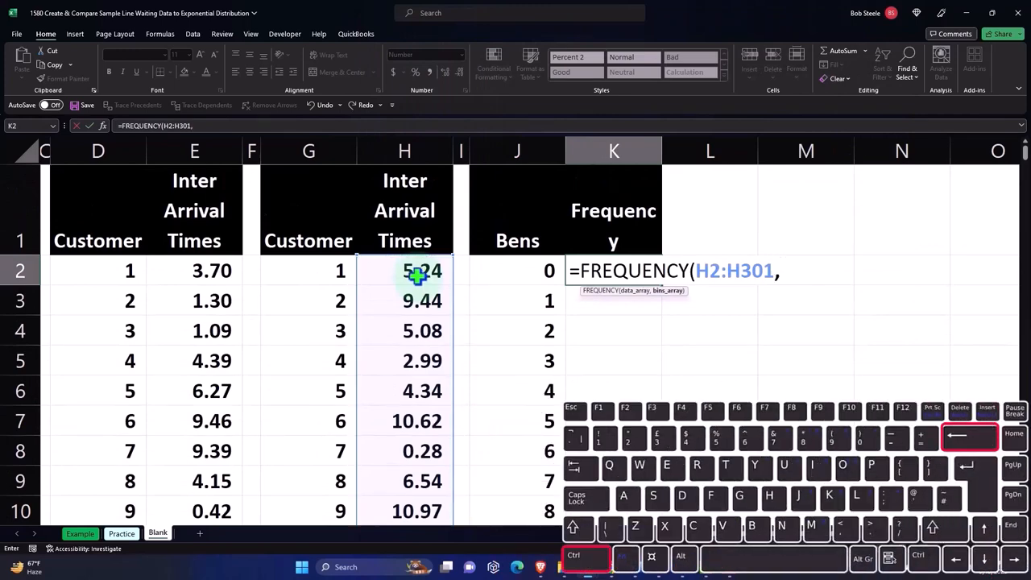
left_click(499, 270)
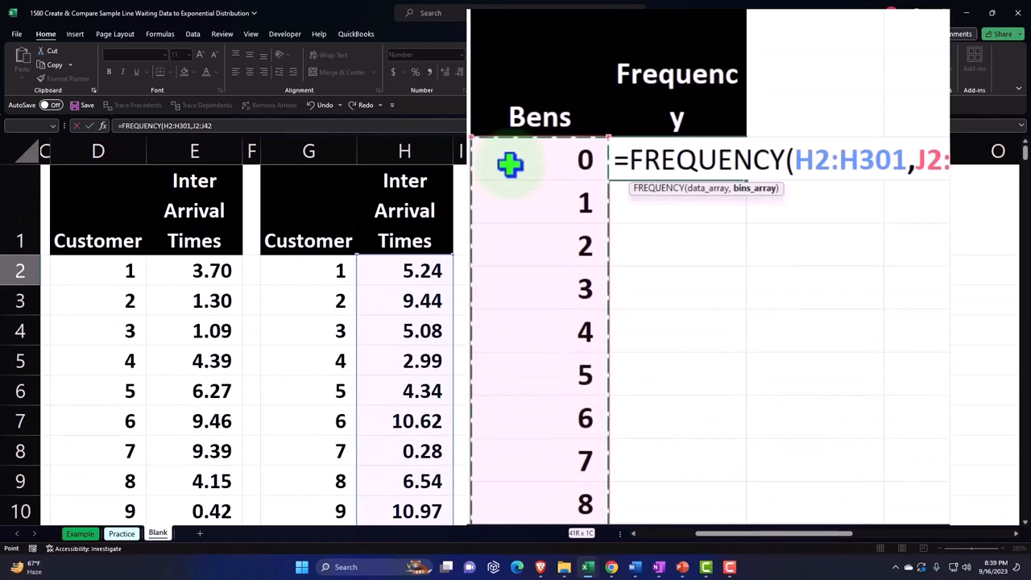
mouse_move(916, 216)
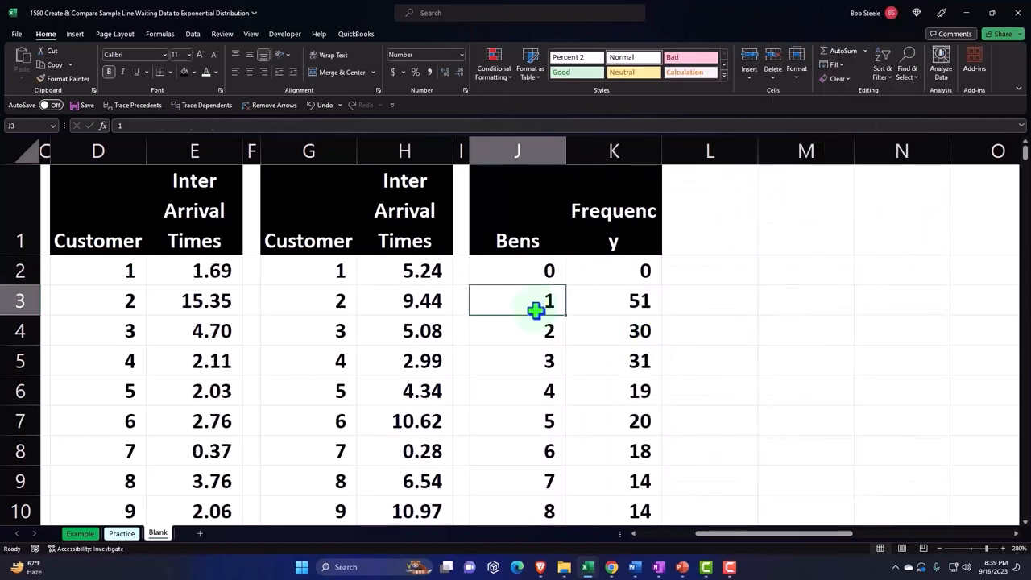
mouse_move(715, 316)
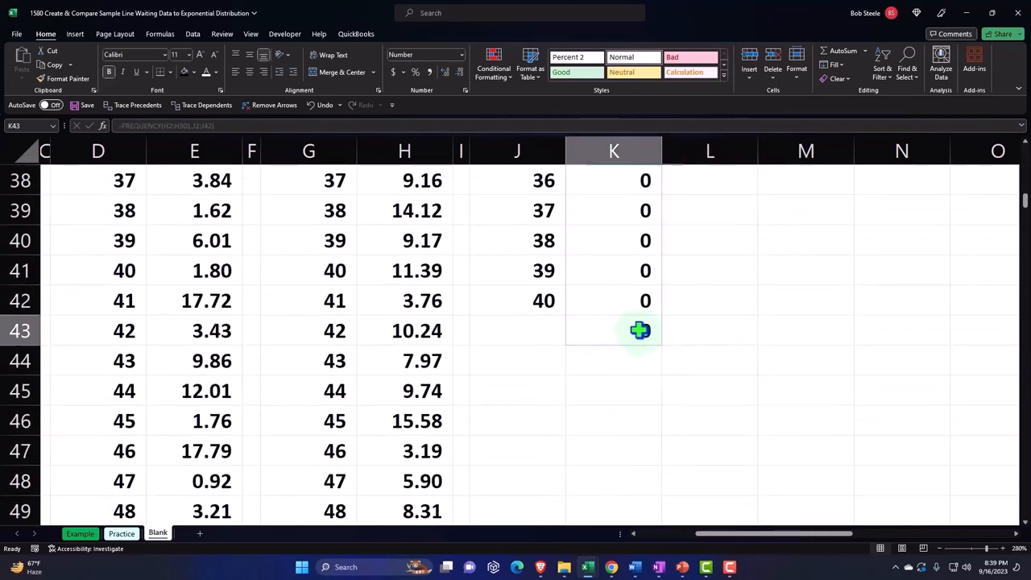
- Label J43, the cell below the last bin, as Total
left_click(639, 331)
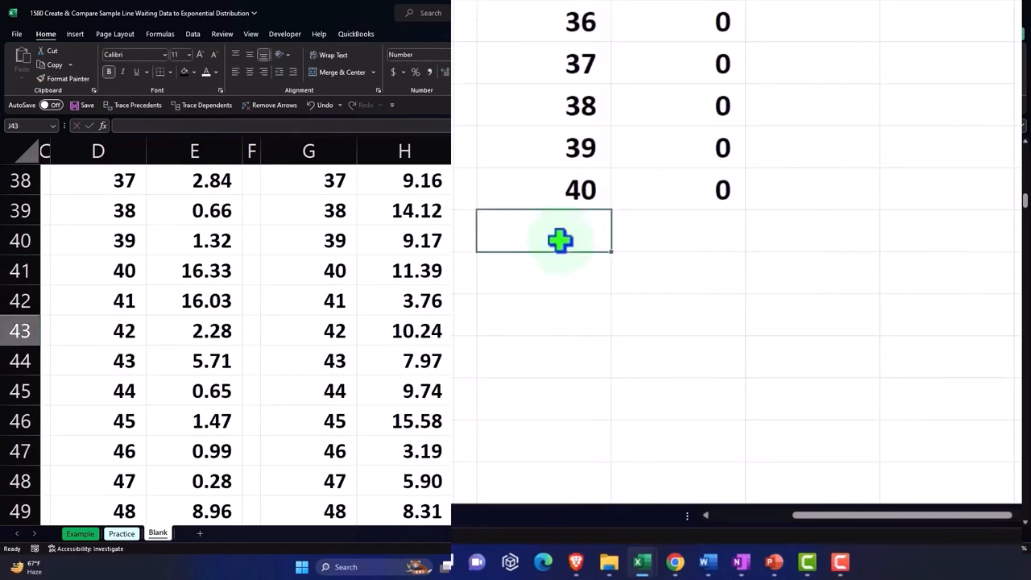
type("Total")
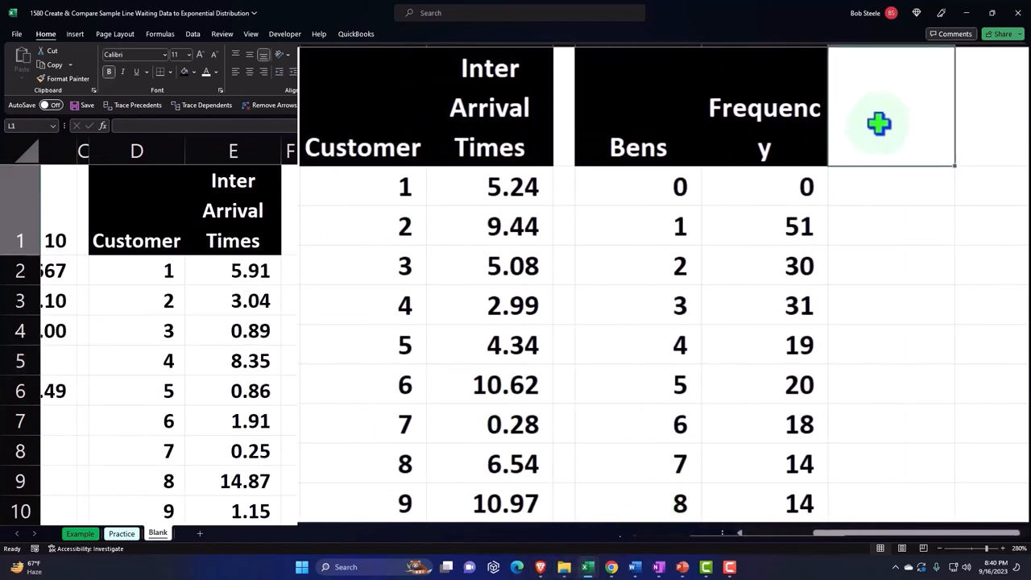
- Add a wrapped '% of Total' header in L1 and start L2 as =K2/$K$43
type("% of Total")
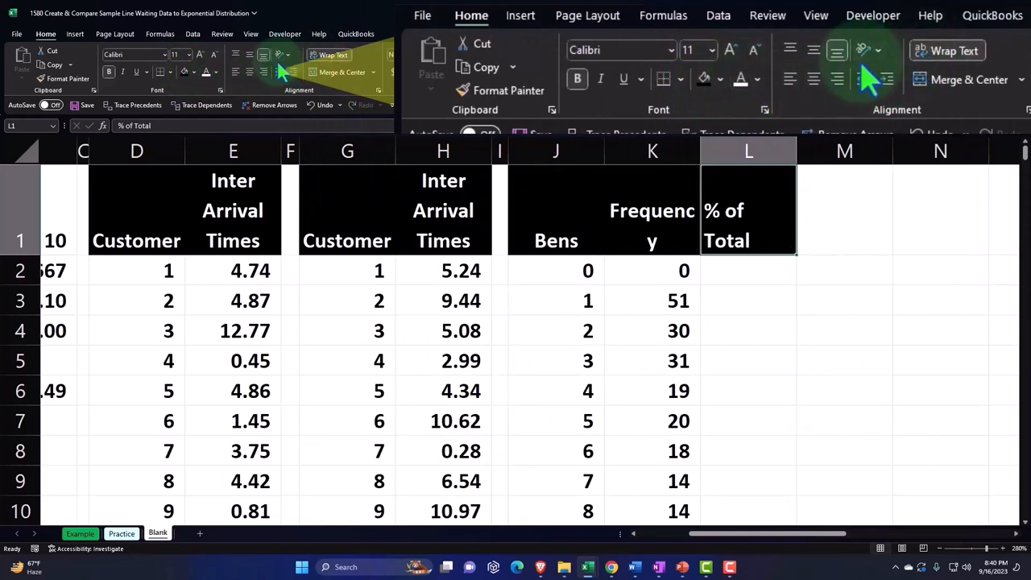
left_click(747, 271)
type("=K2/")
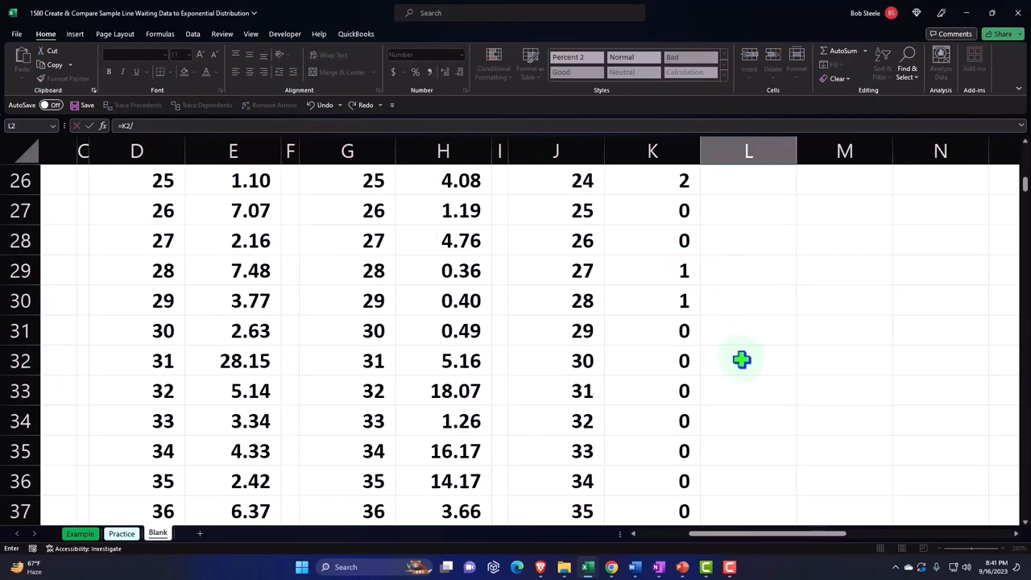
scroll("down", 3)
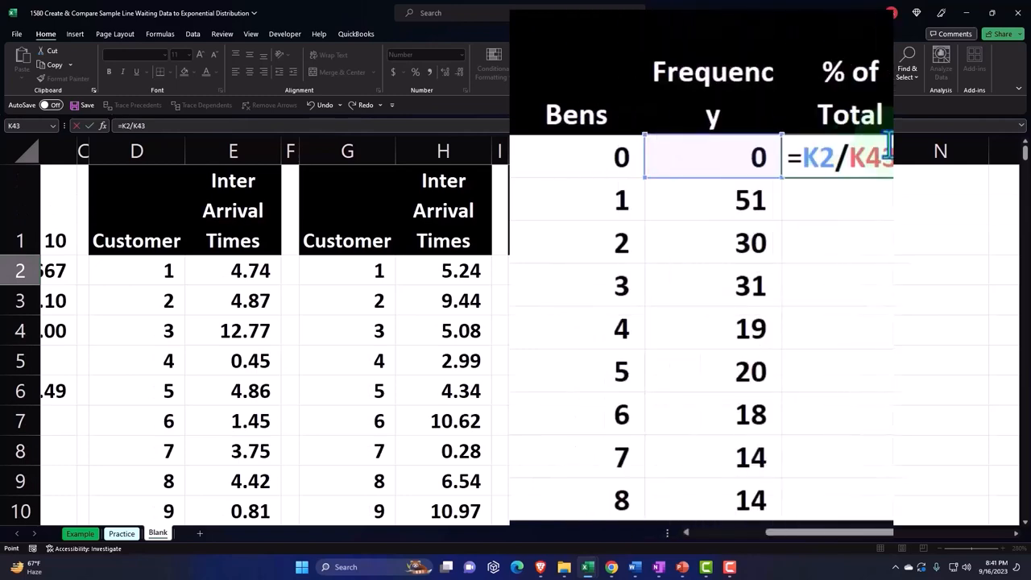
key("F4")
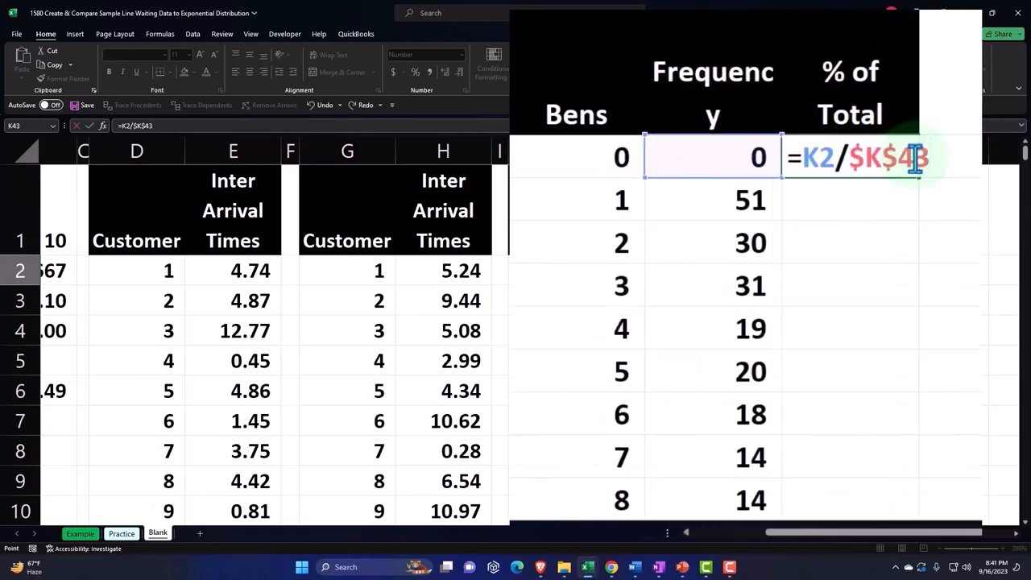